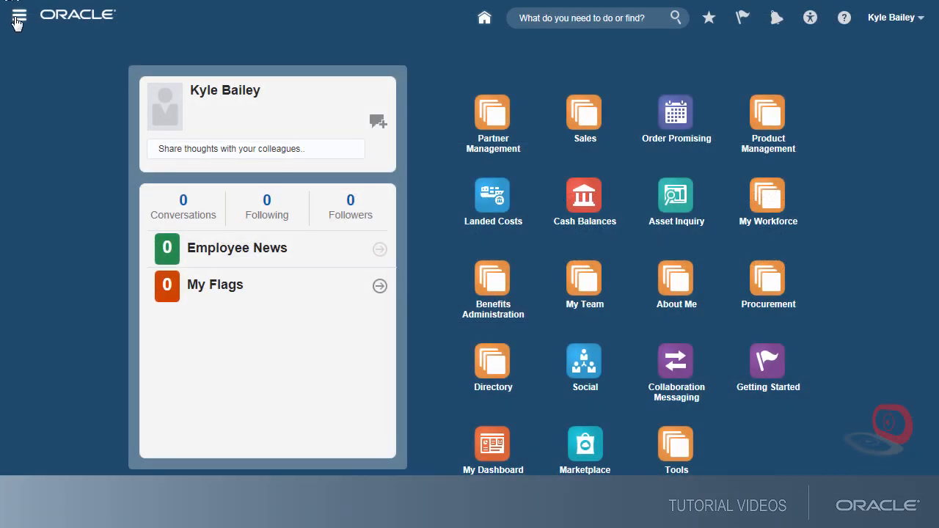
mouse_move(19, 16)
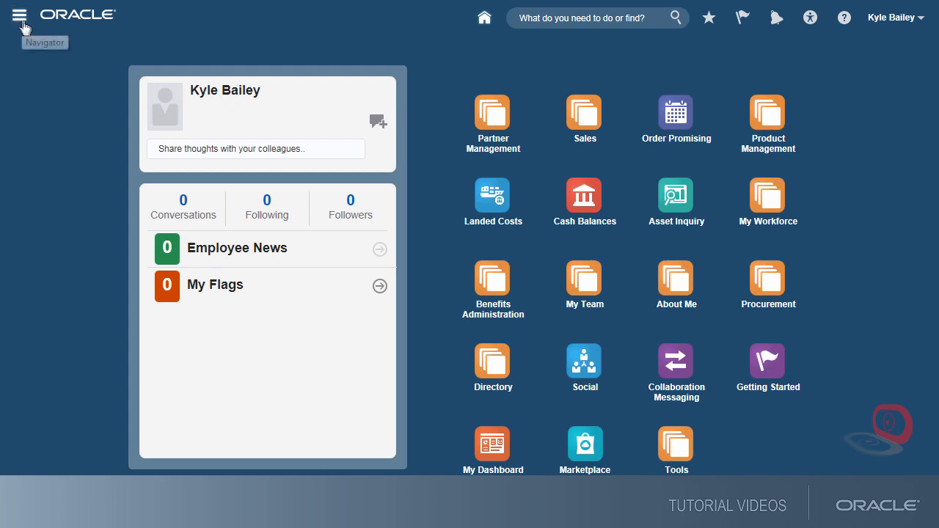
Step: Go to Setup and Maintenance via the Navigator and search for the payment process profiles task
click(19, 16)
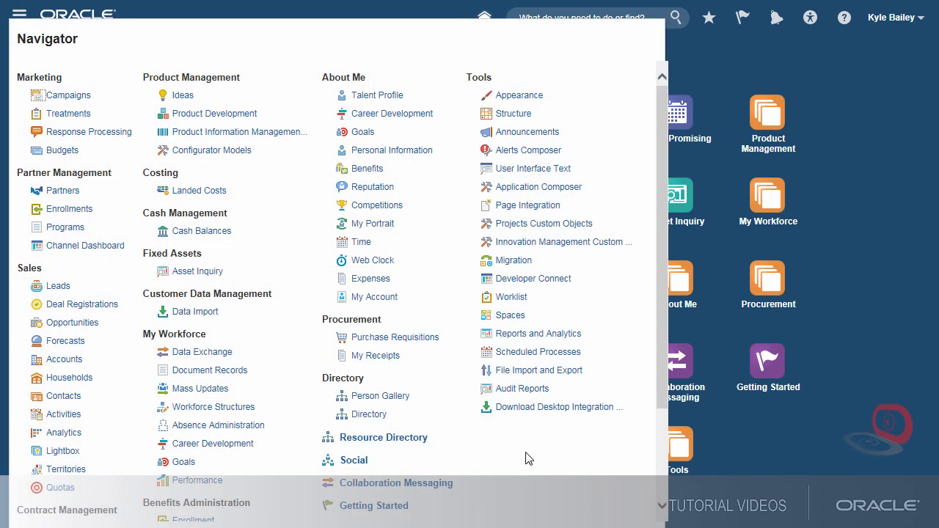
scroll(down, 3)
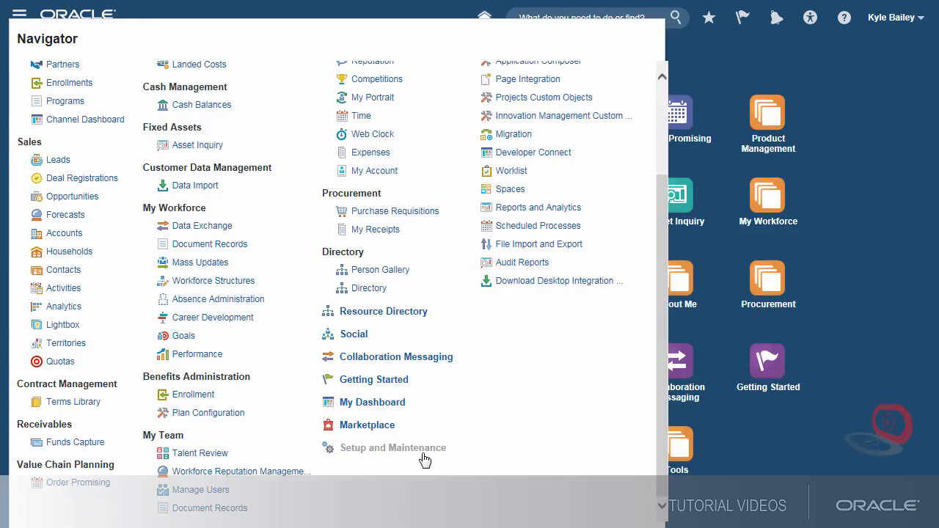
click(393, 448)
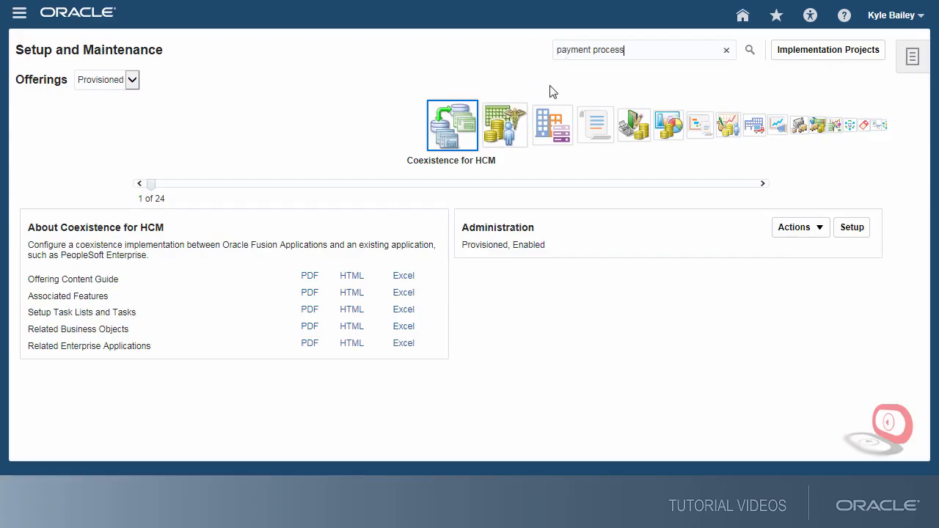
text(profiles)
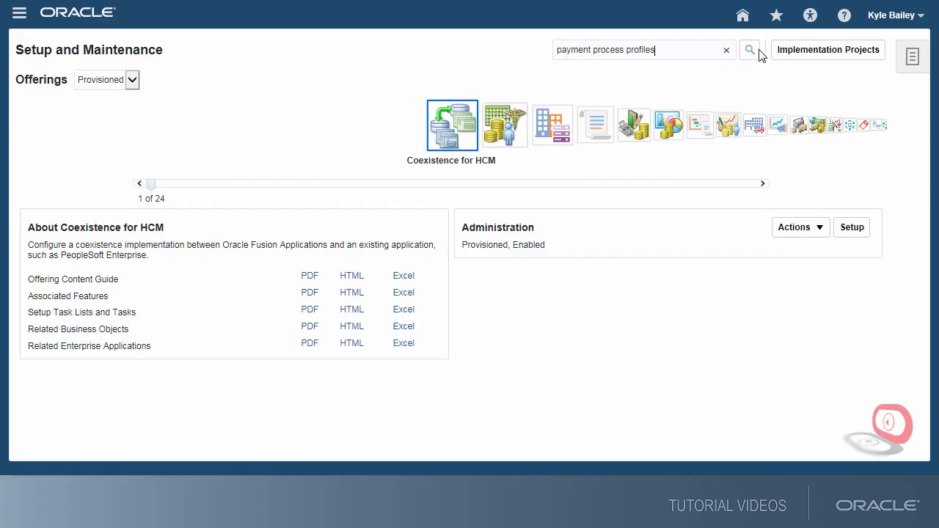
click(749, 50)
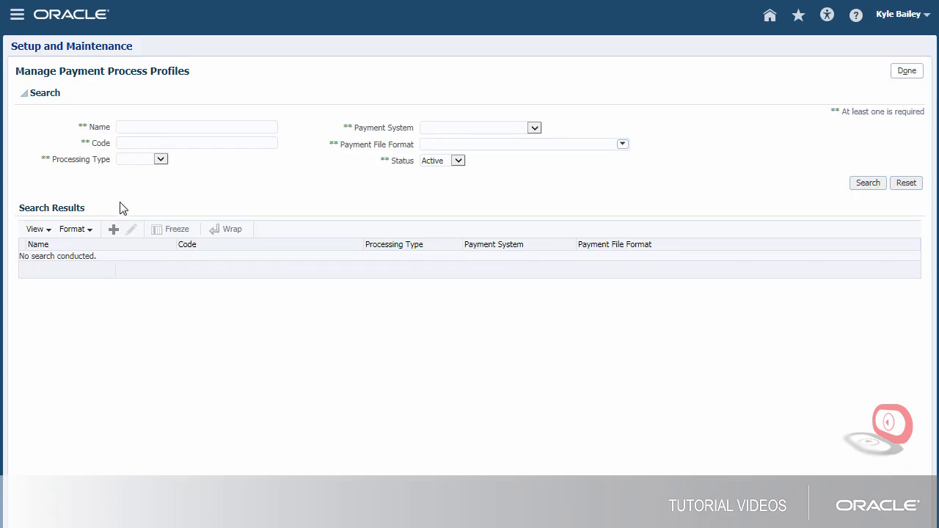
Step: Create profile ISO_PPP_125 with code ISO_CODE_125 using the ISO20022 Common Global Implementation Format
click(114, 229)
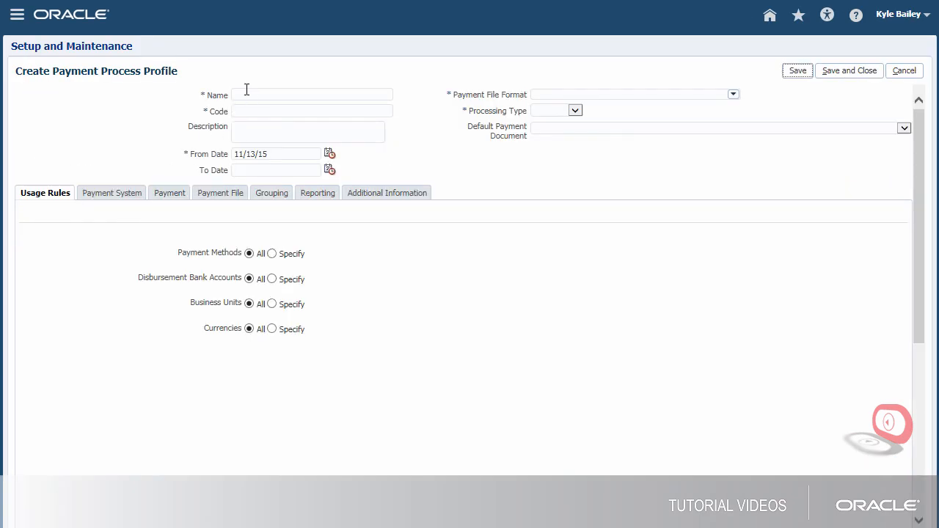
text(ISO)
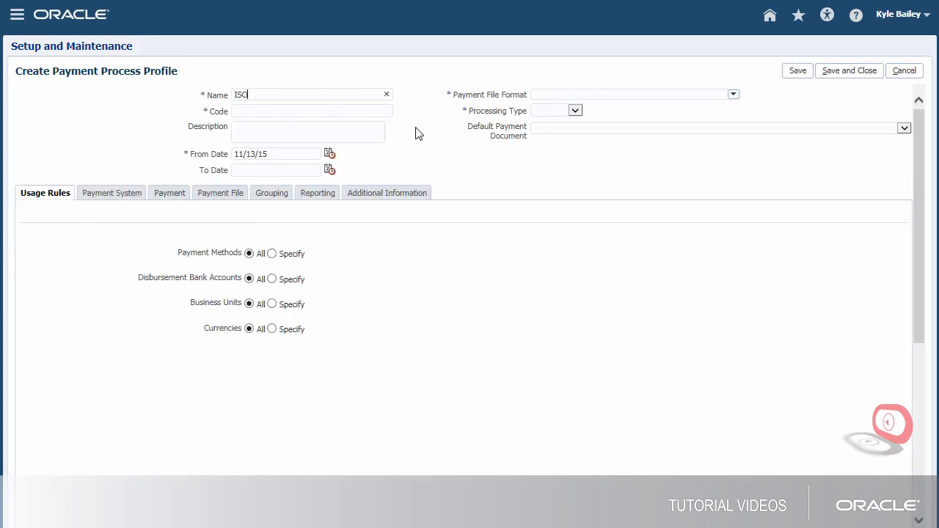
text(_PPP_125)
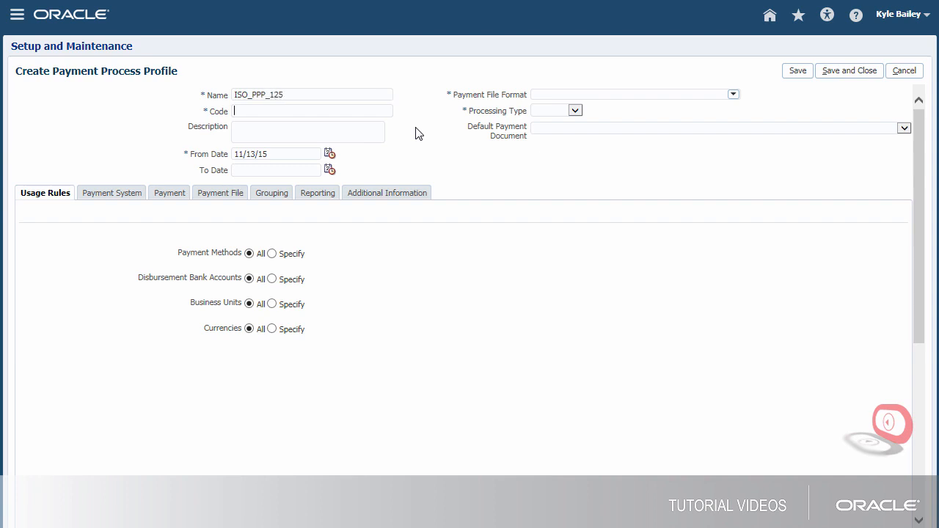
text(ISO_CODE_1)
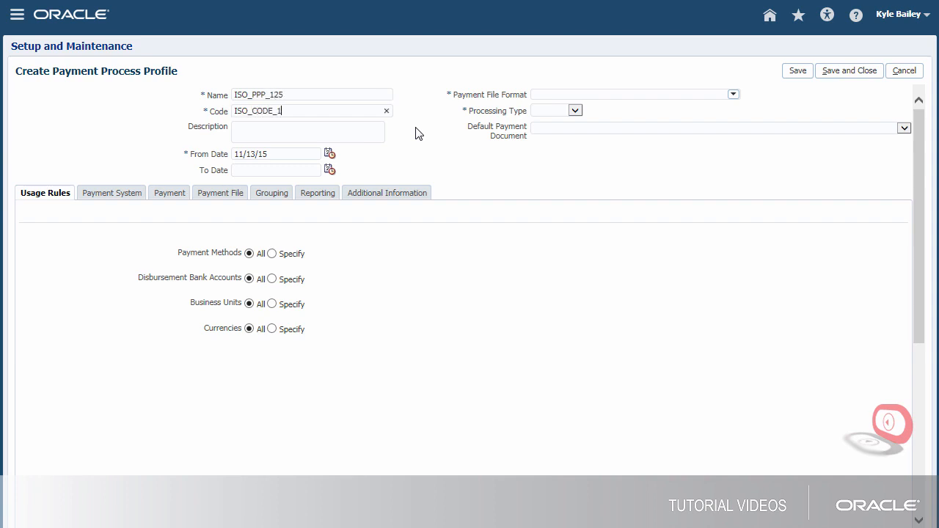
text(25)
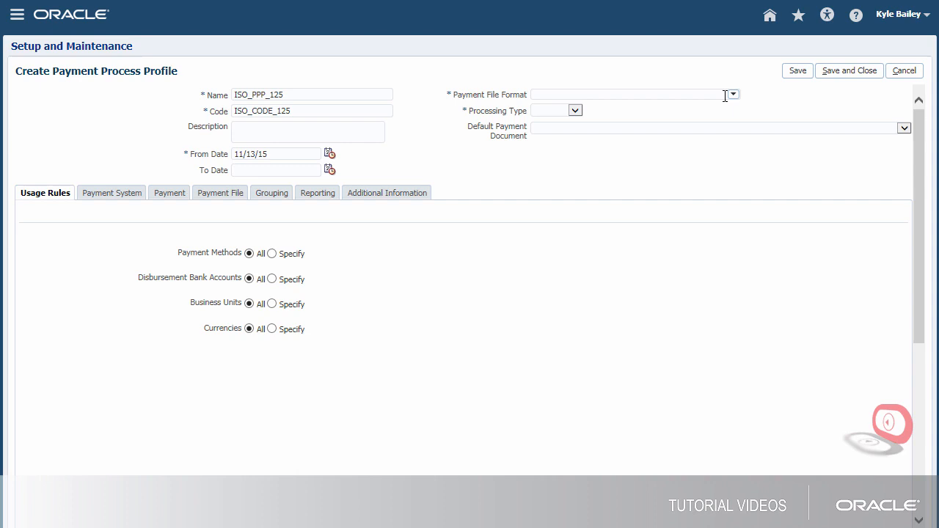
text(iso20022)
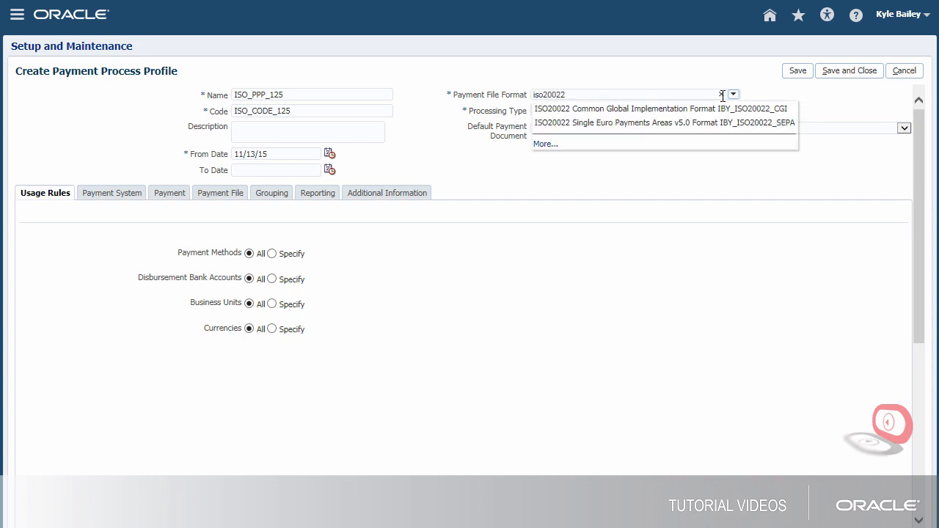
click(660, 109)
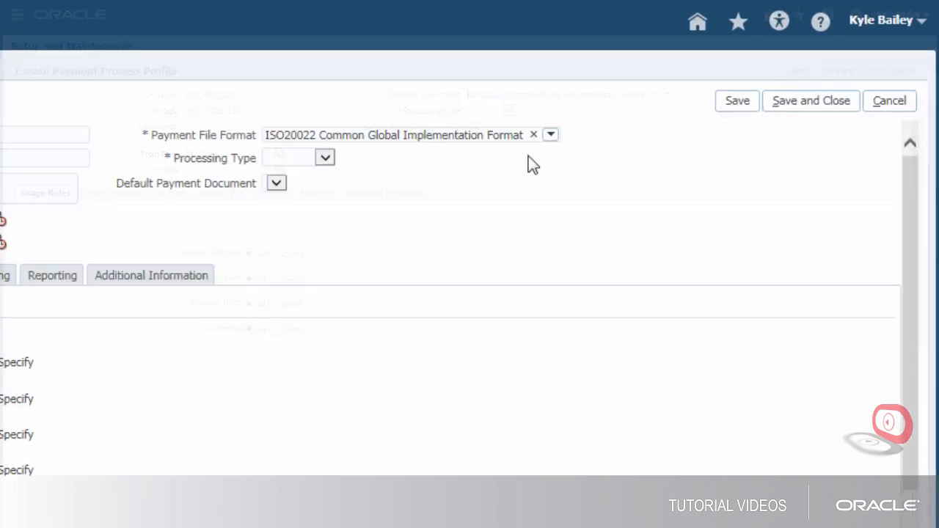
Step: Set processing type Electronic with payments confirmed when the file is transmitted
click(324, 157)
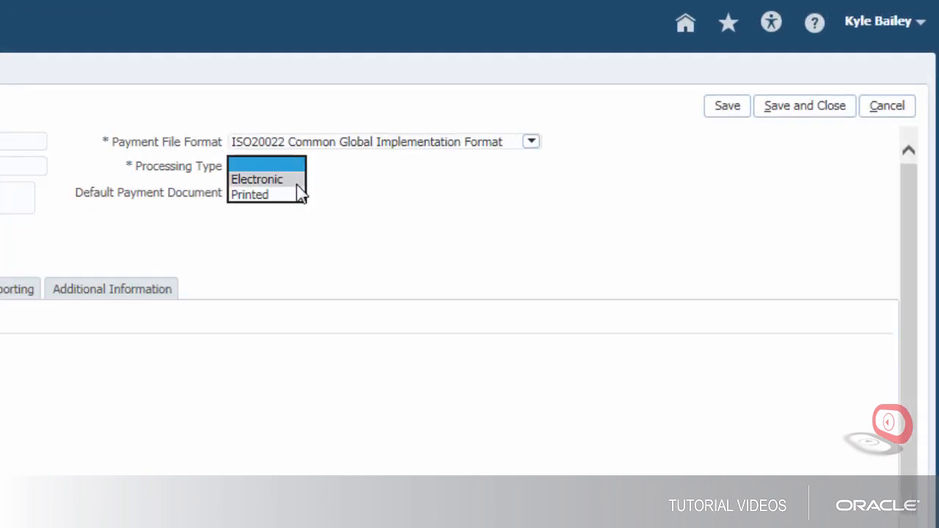
click(257, 179)
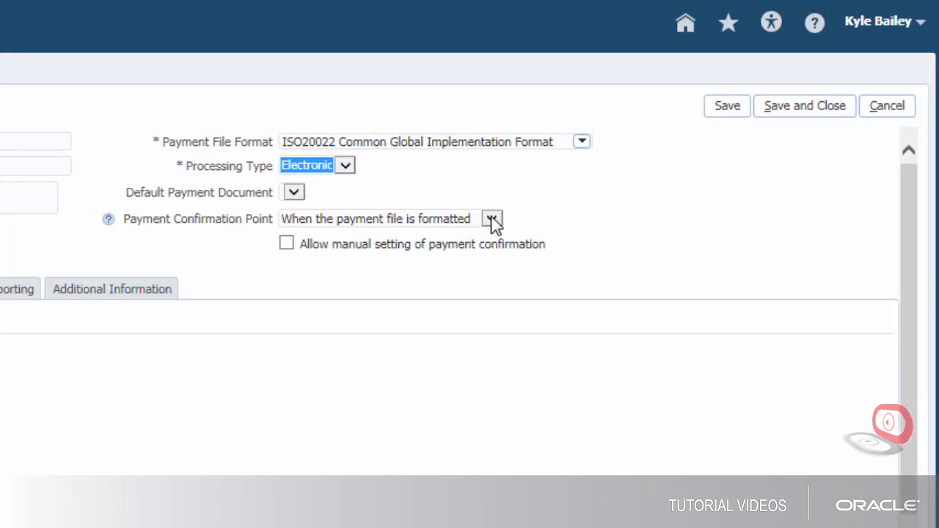
click(491, 218)
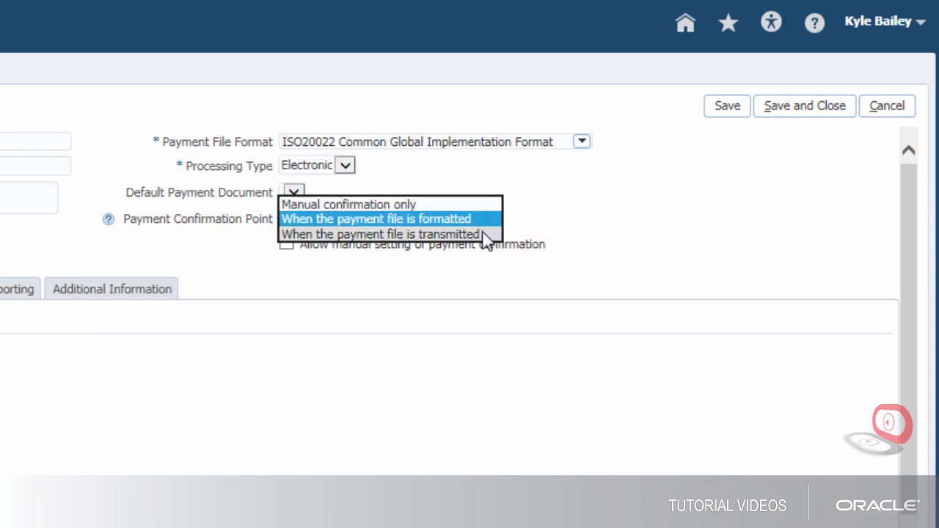
click(379, 235)
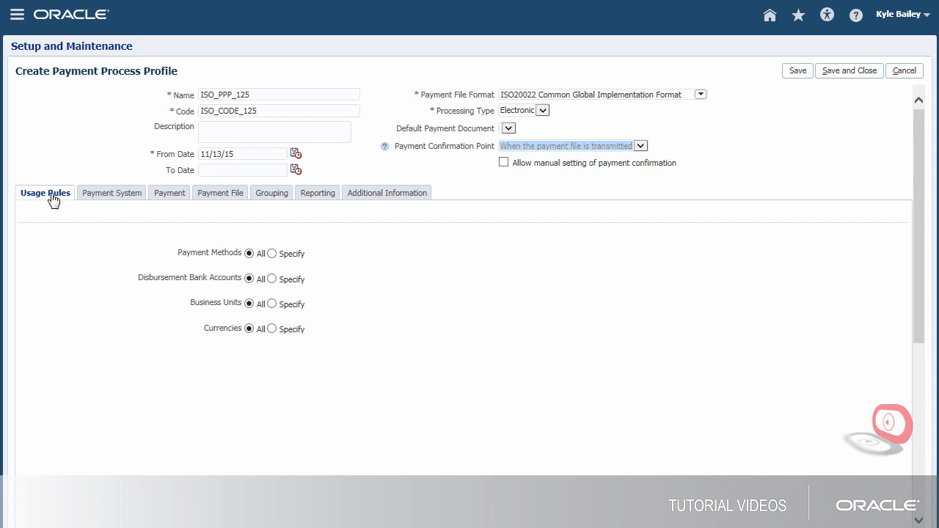
Step: Choose ISO20022 Payment System and transmit payment files automatically after formatting
click(112, 193)
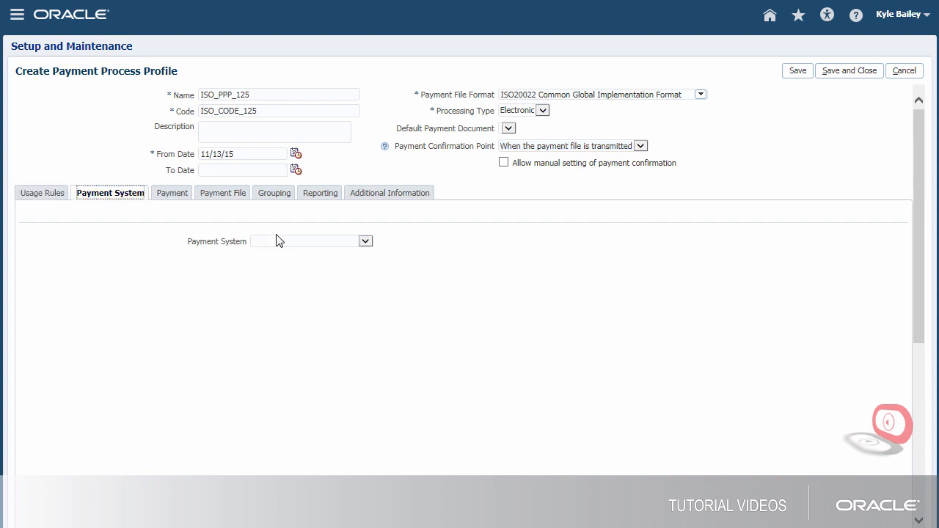
click(364, 241)
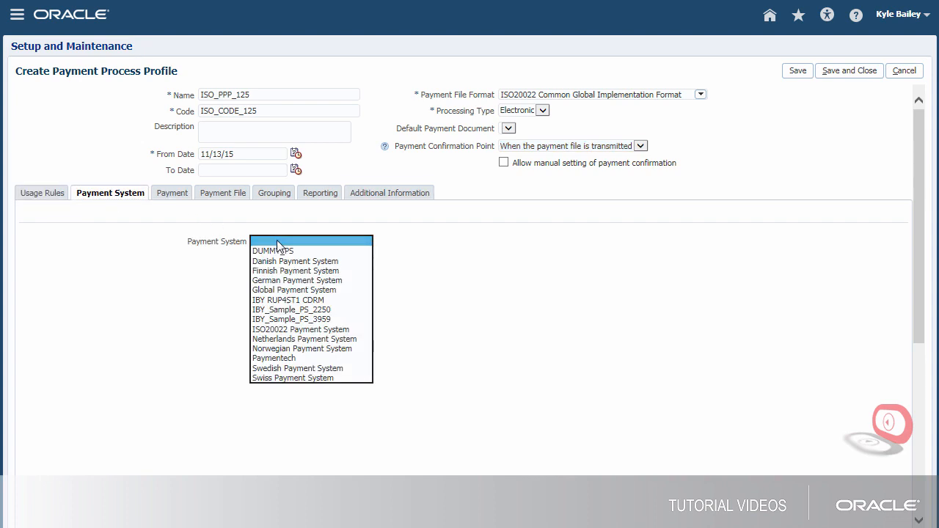
click(299, 328)
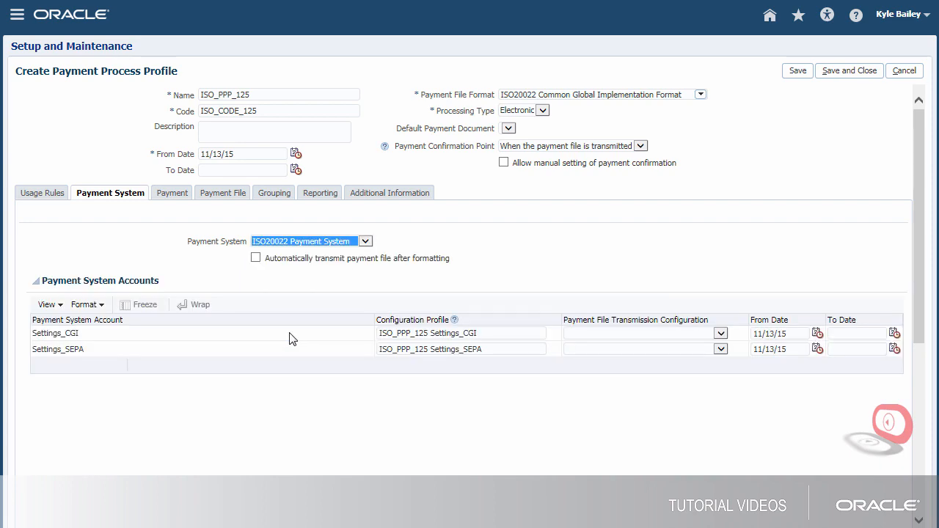
click(255, 258)
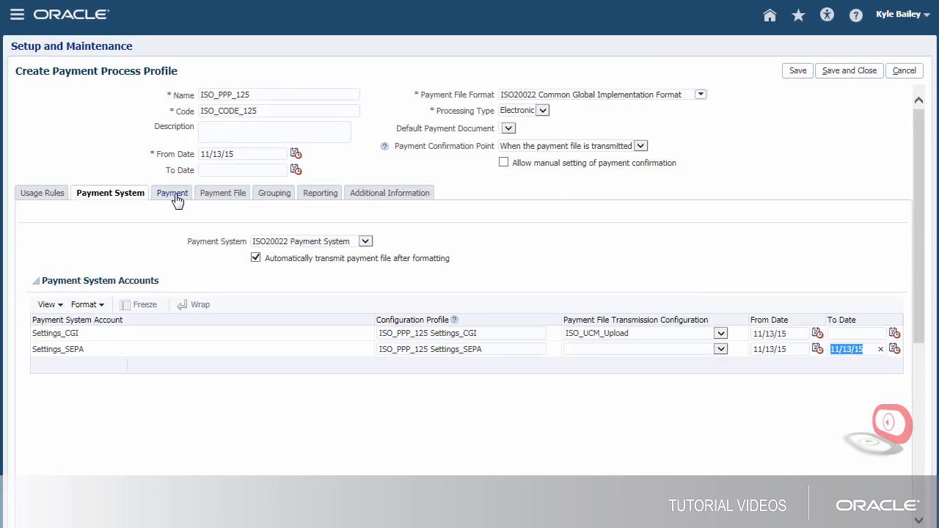
Step: Group documents by due date, settlement priority and delivery channel
click(172, 192)
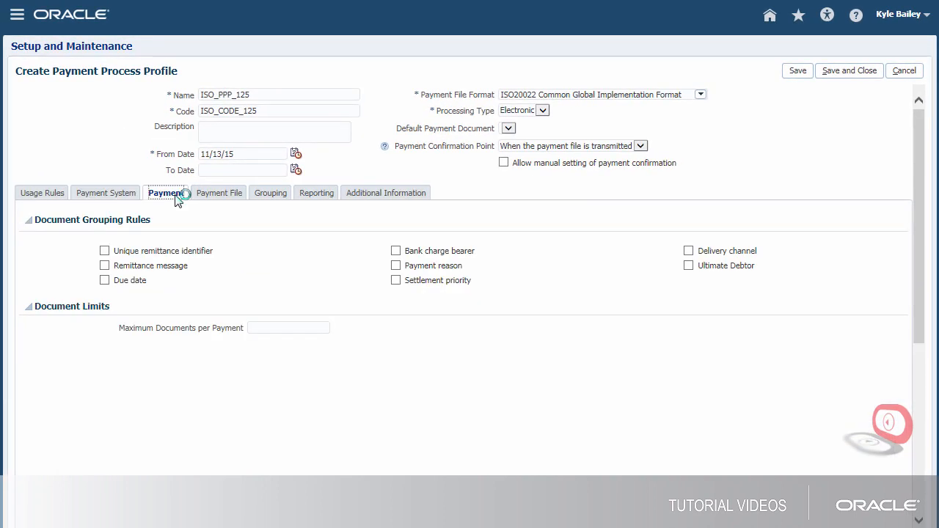
click(104, 281)
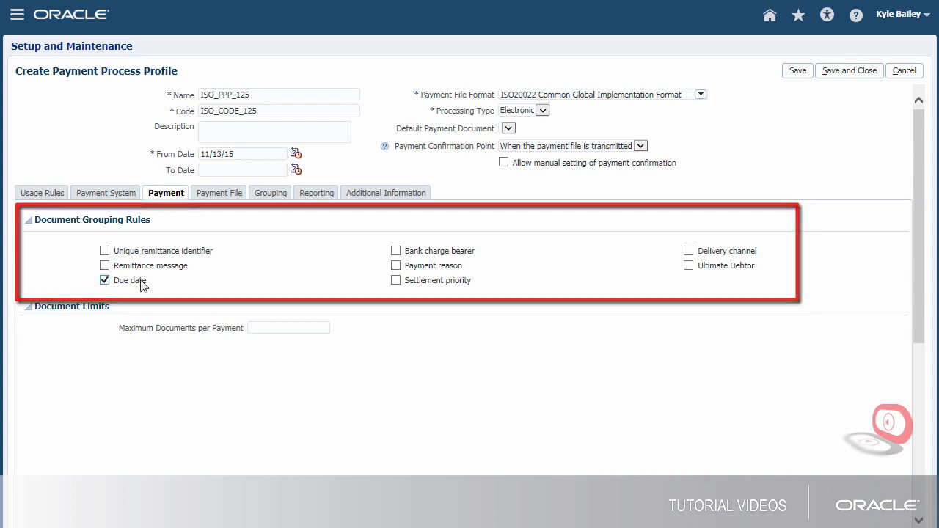
click(396, 281)
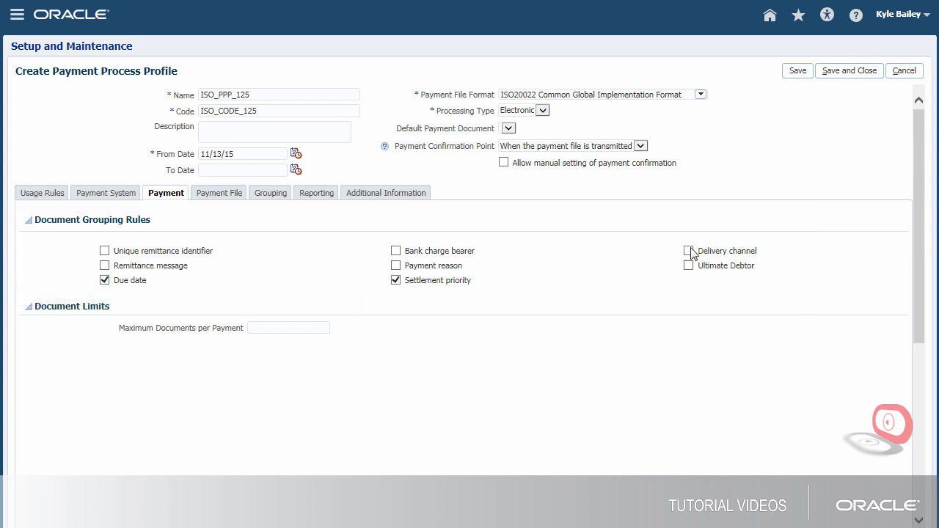
click(688, 249)
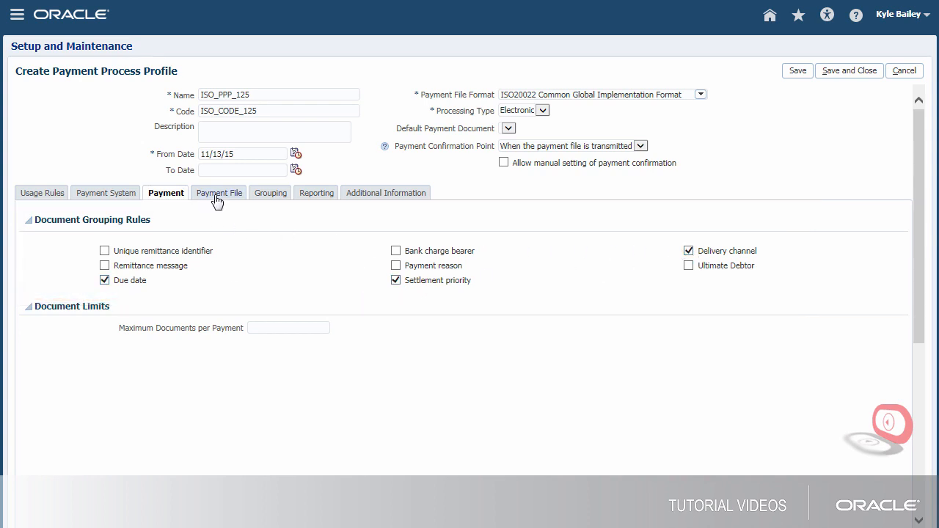
Step: Set payment file overrides to Non-urgent payment service level and Same day delivery channel
click(217, 192)
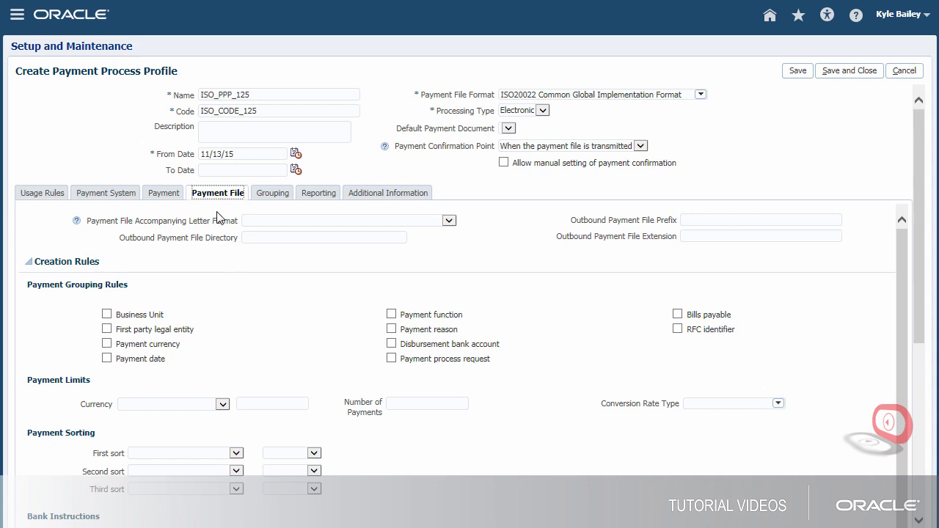
mouse_move(881, 469)
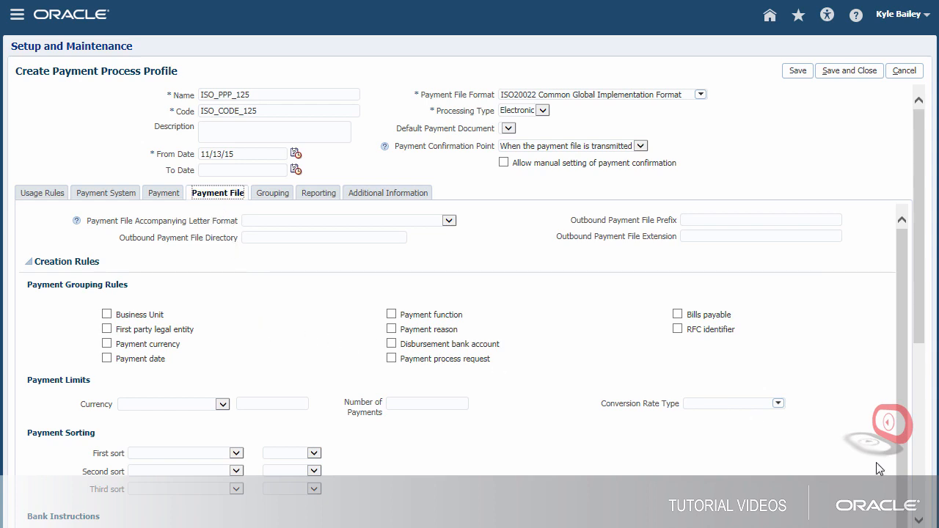
scroll(down, 3)
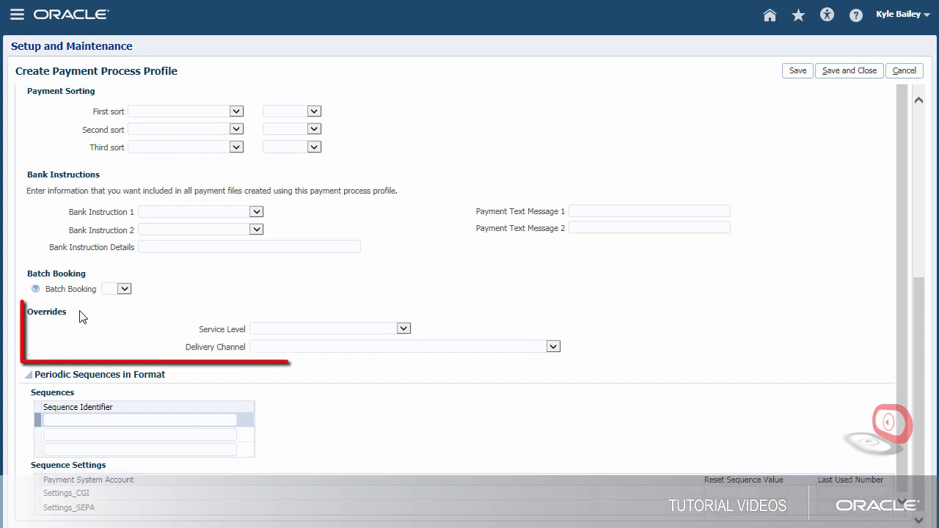
click(404, 329)
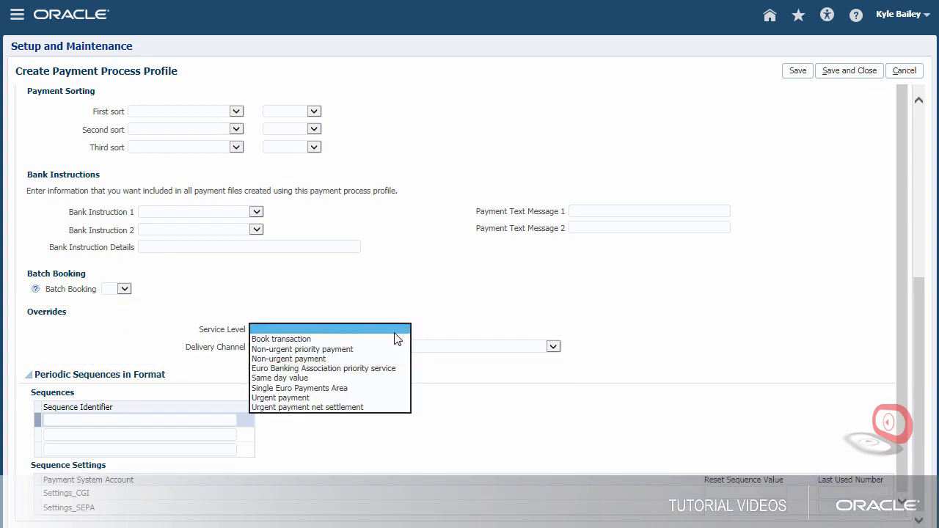
mouse_move(360, 349)
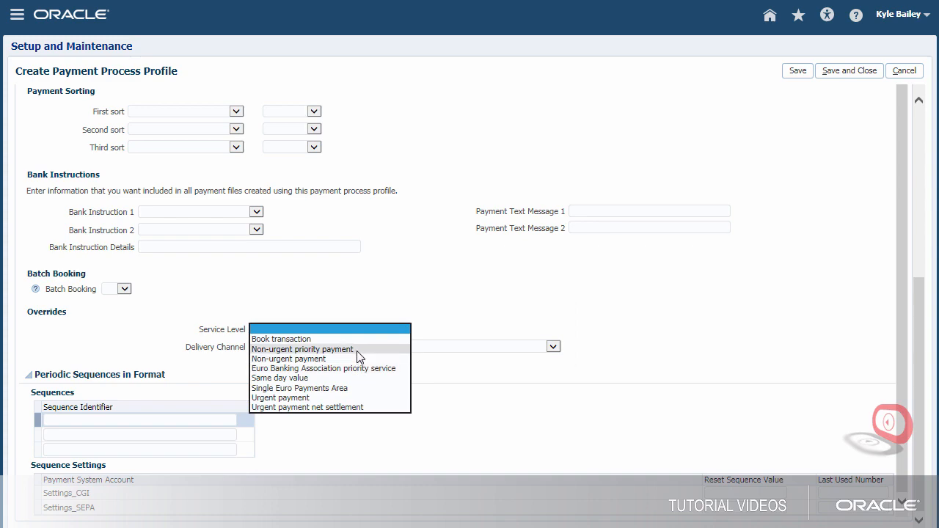
click(303, 349)
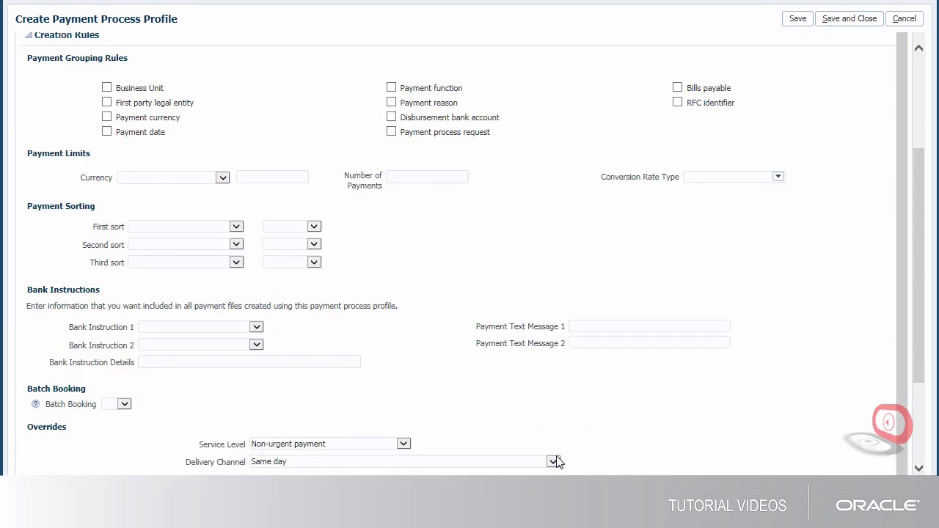
scroll(up, 3)
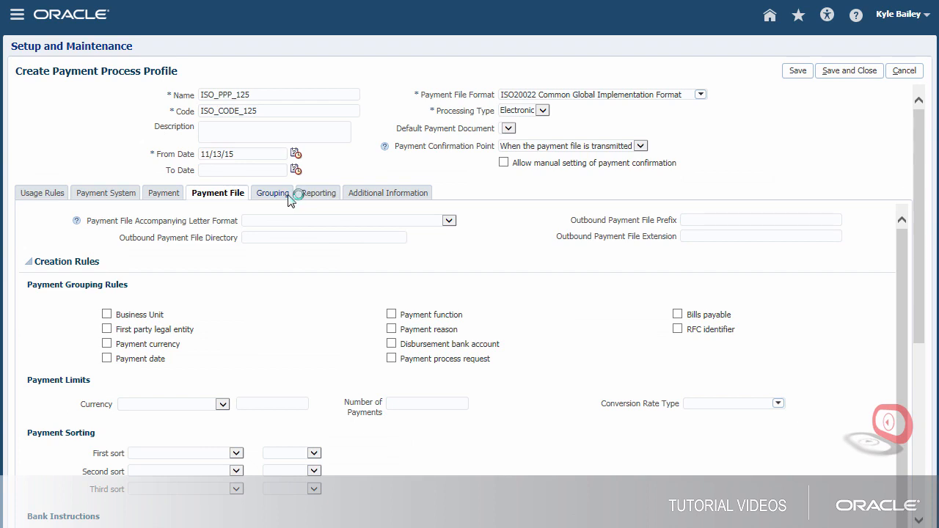
Step: Group transactions by Payment Date, Disbursement Bank Account, and Service Level and Delivery Channel
click(269, 192)
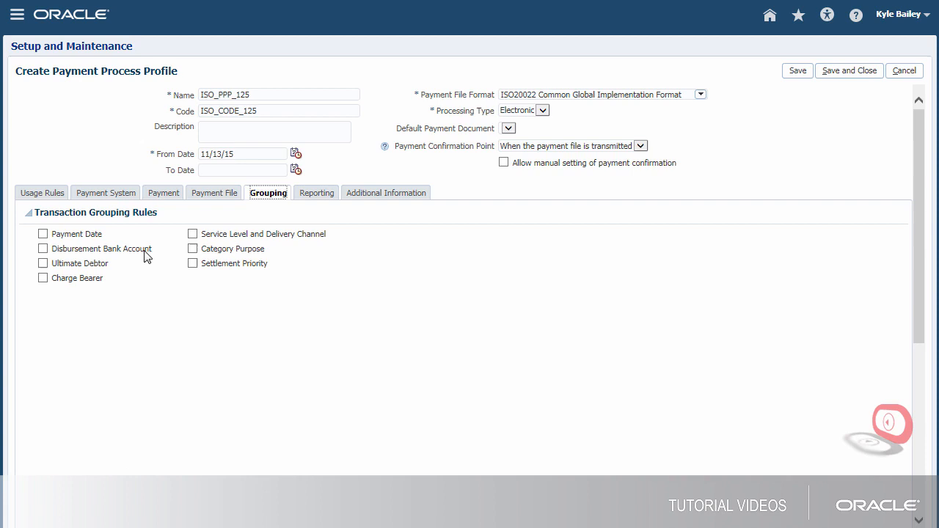
click(42, 234)
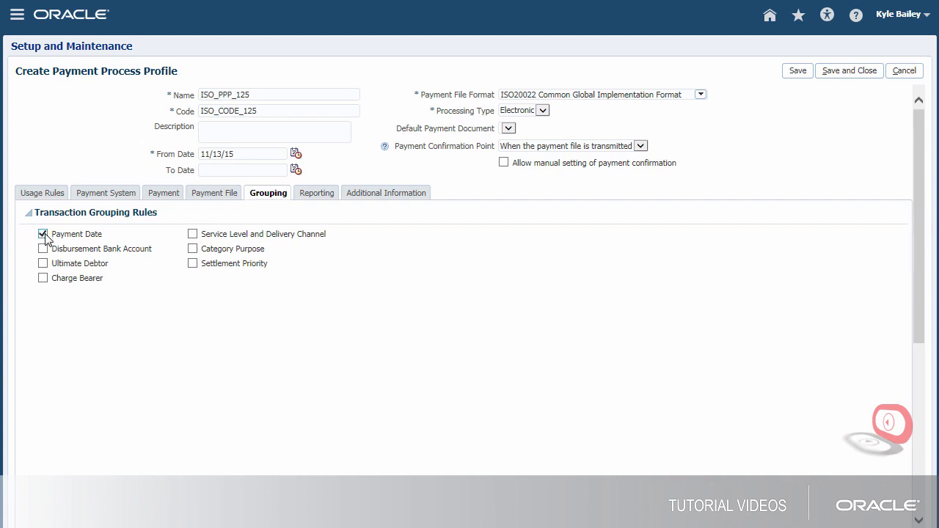
click(42, 233)
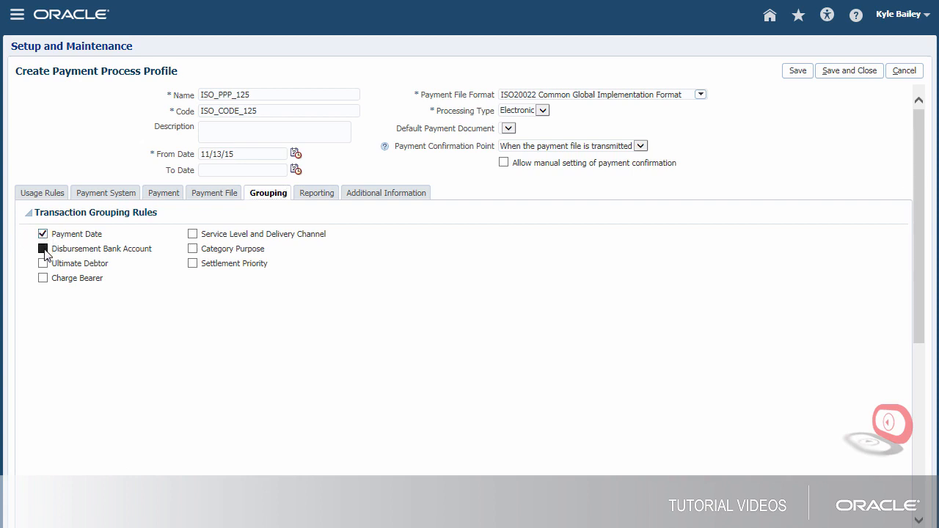
click(192, 233)
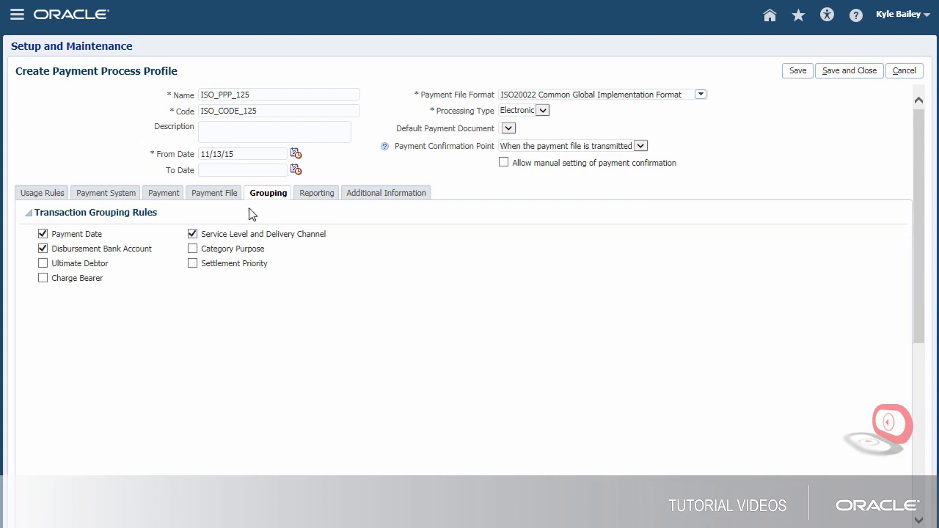
click(314, 192)
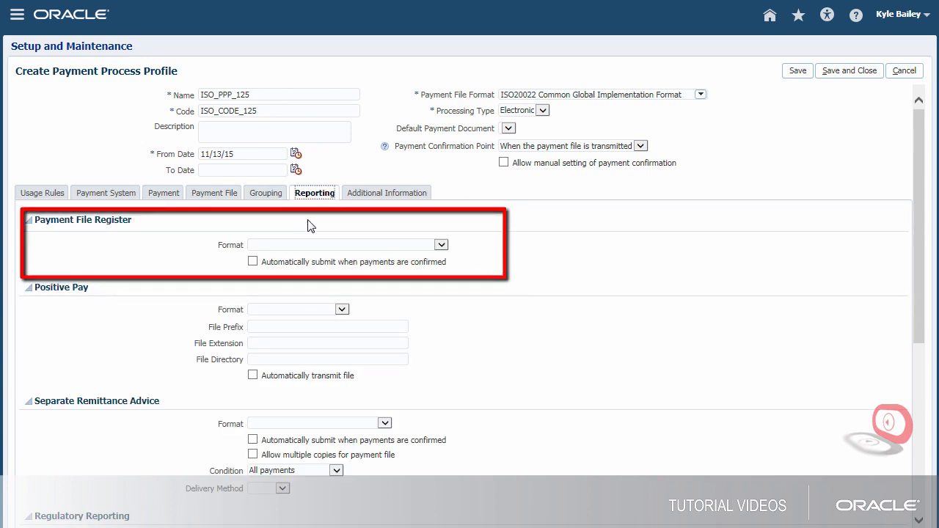
Step: Choose the register format with document detail, deliver remittance advice by E-Mail, and save and close the profile
click(440, 244)
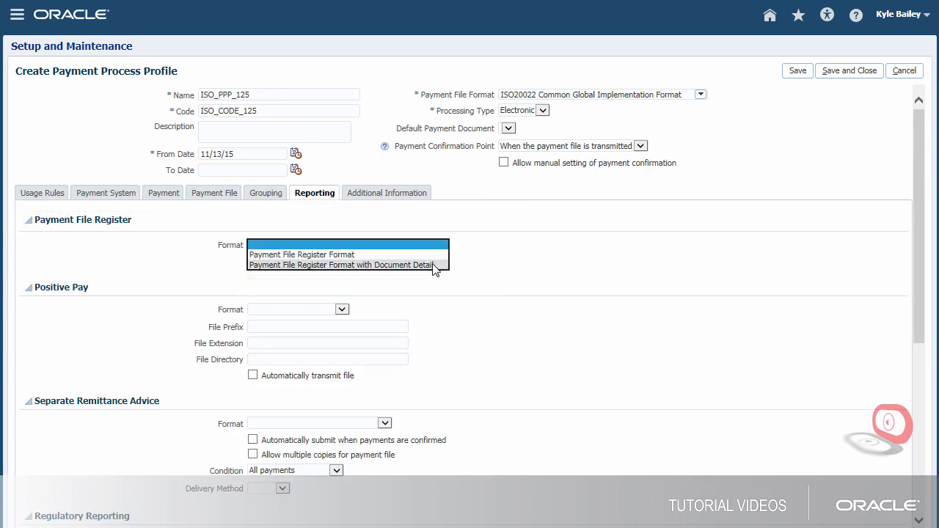
click(340, 265)
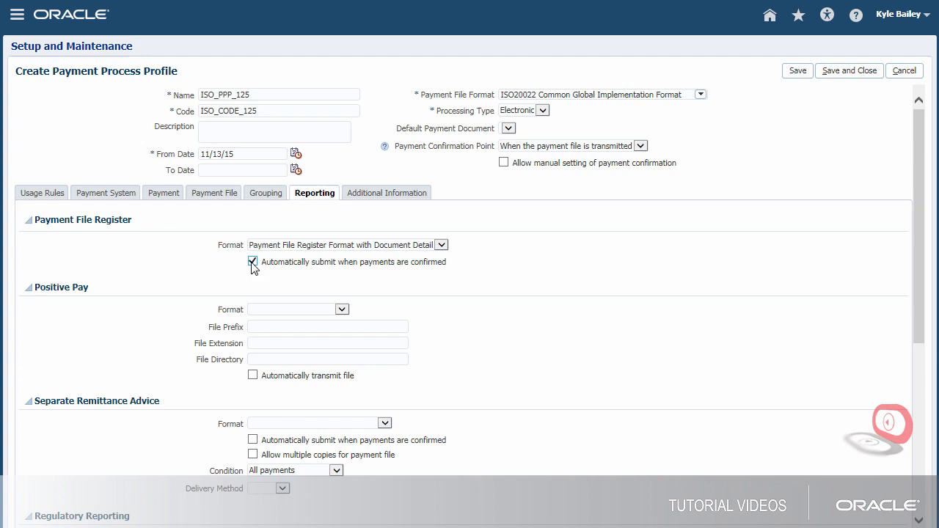
scroll(down, 3)
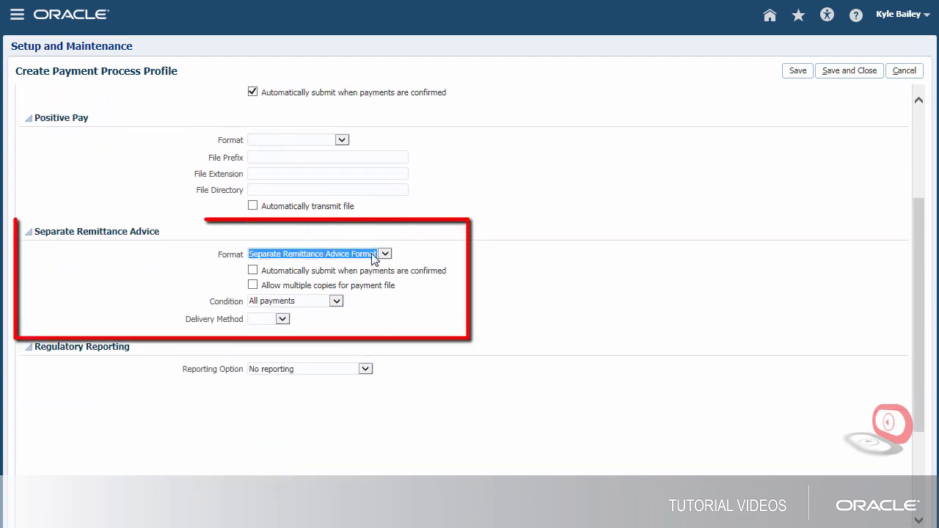
click(281, 319)
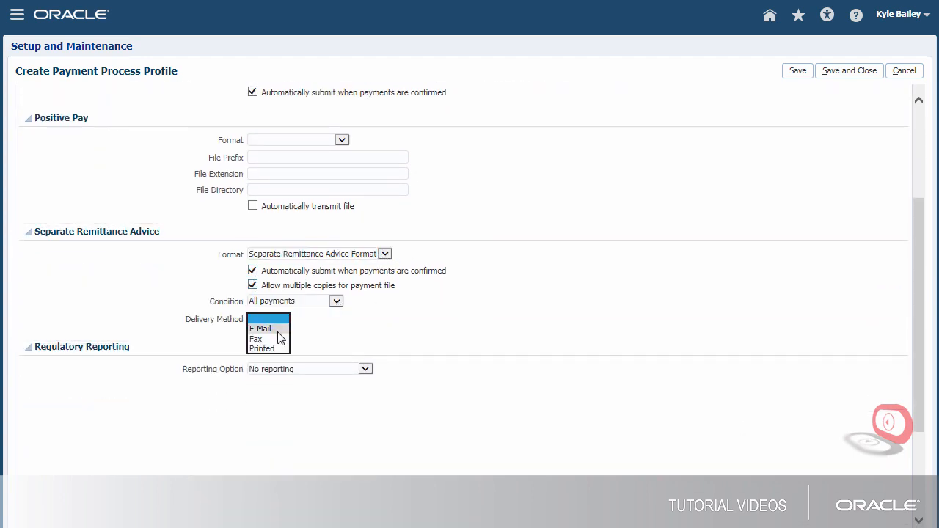
click(261, 329)
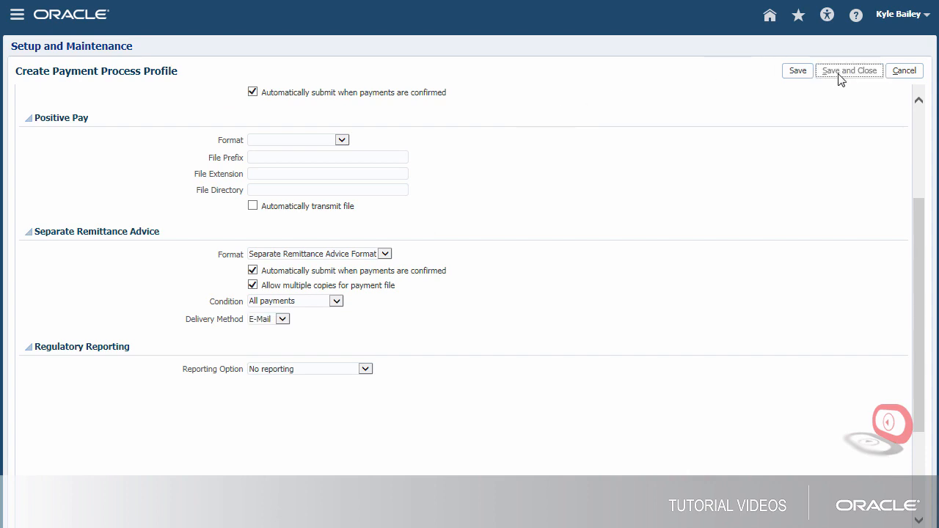
click(848, 70)
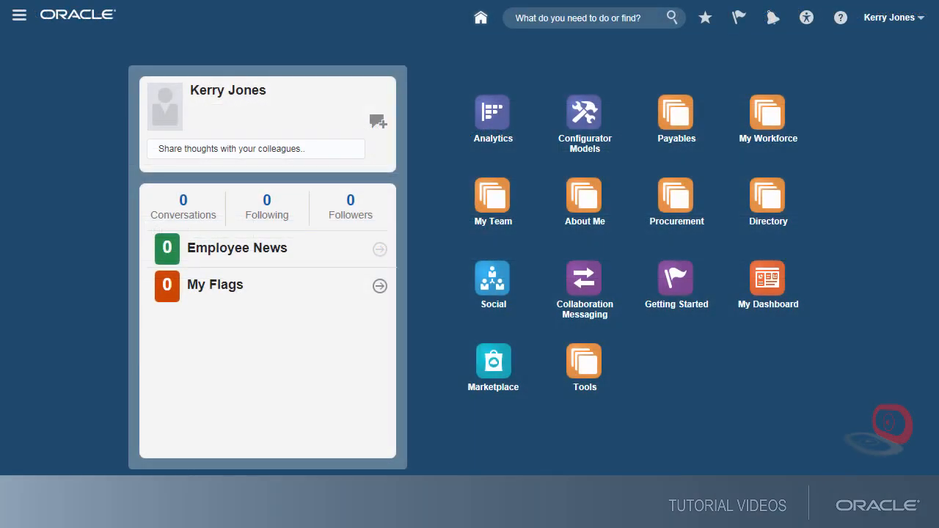
mouse_move(795, 3)
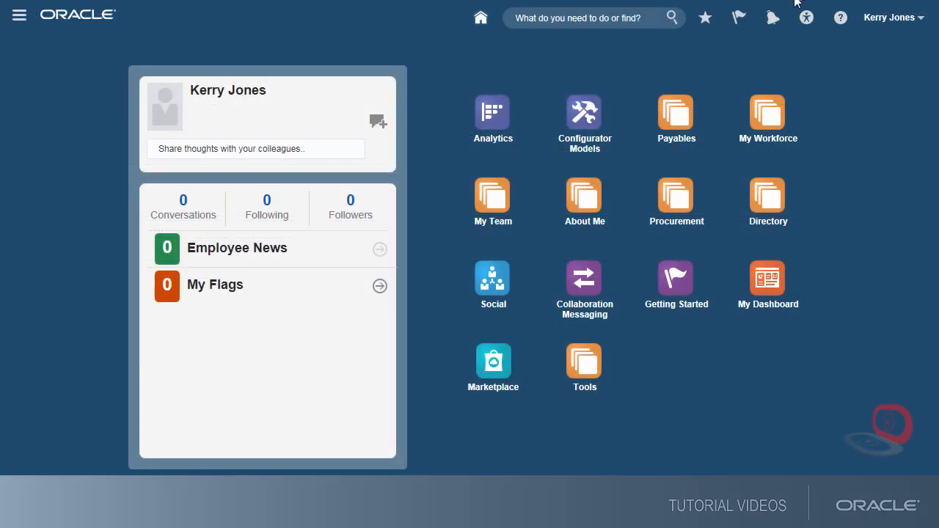
Step: Go to Payables Payments and start a new payment process request from the Tasks panel
click(675, 117)
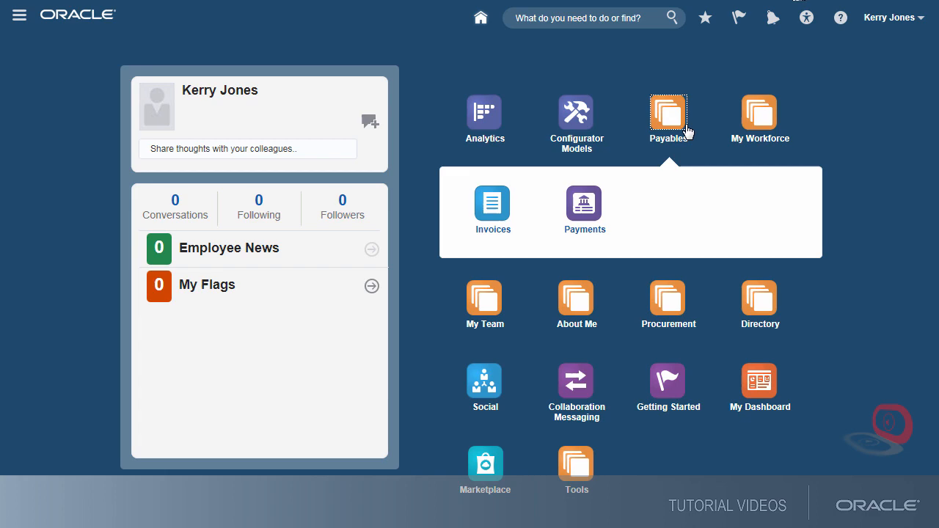
mouse_move(595, 223)
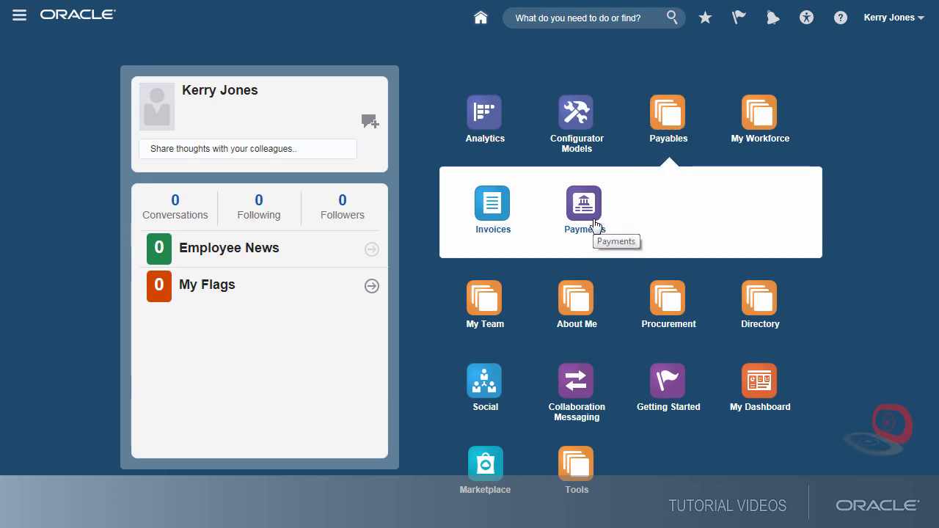
click(584, 204)
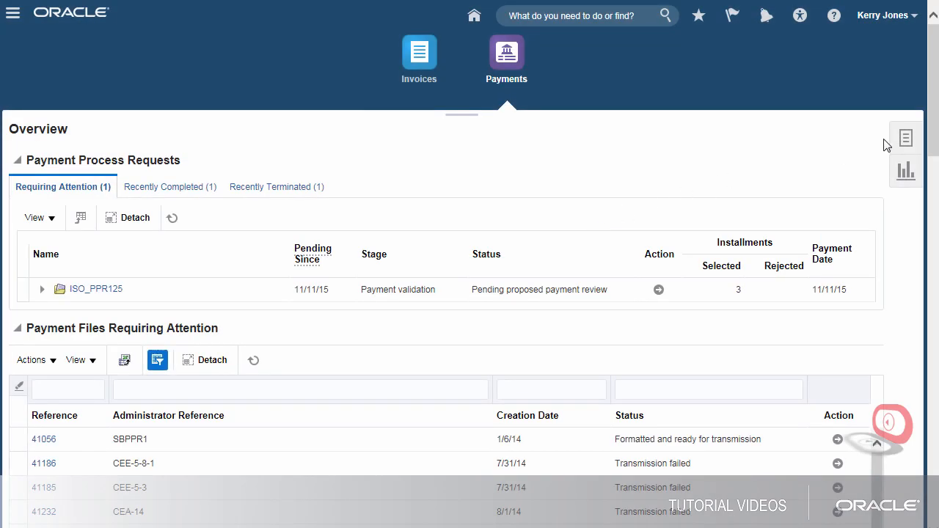
click(907, 138)
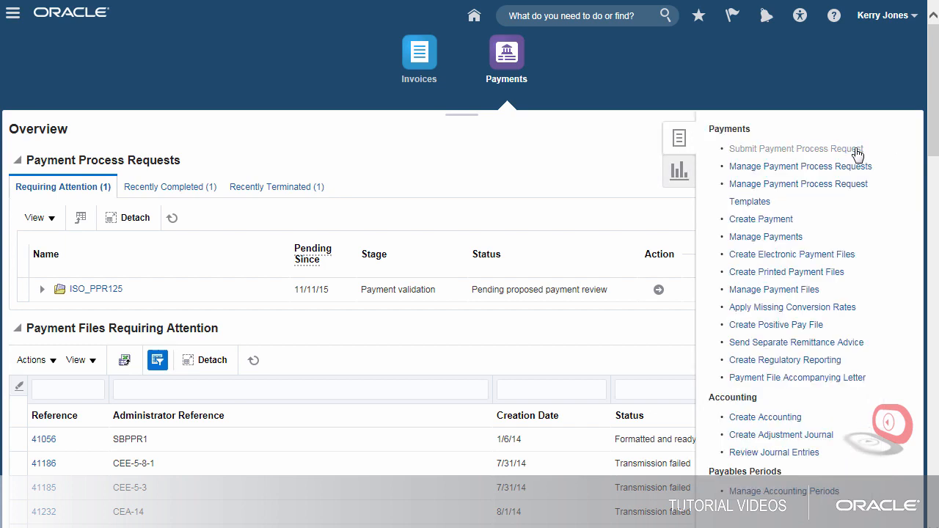
click(796, 148)
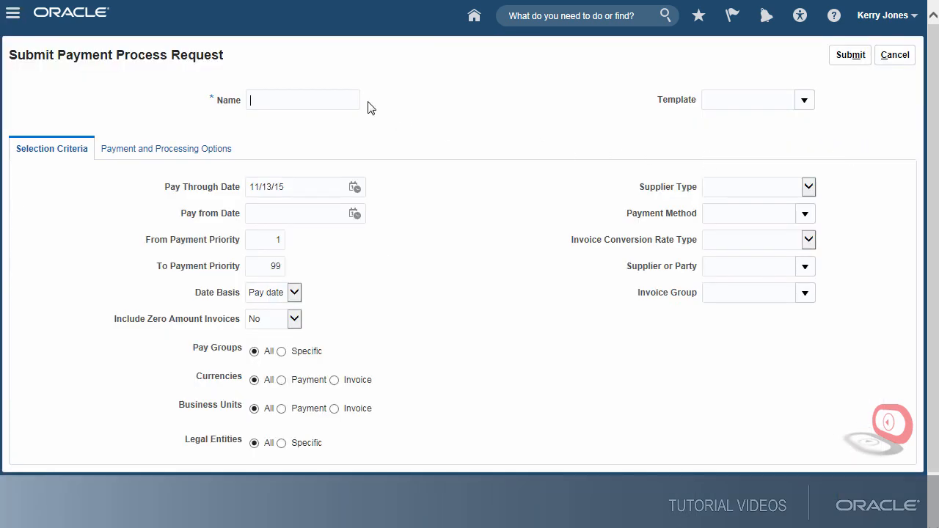
Step: Name the request ISO_PPR_129 and select invoice group 128Group
text(ISO_PPR)
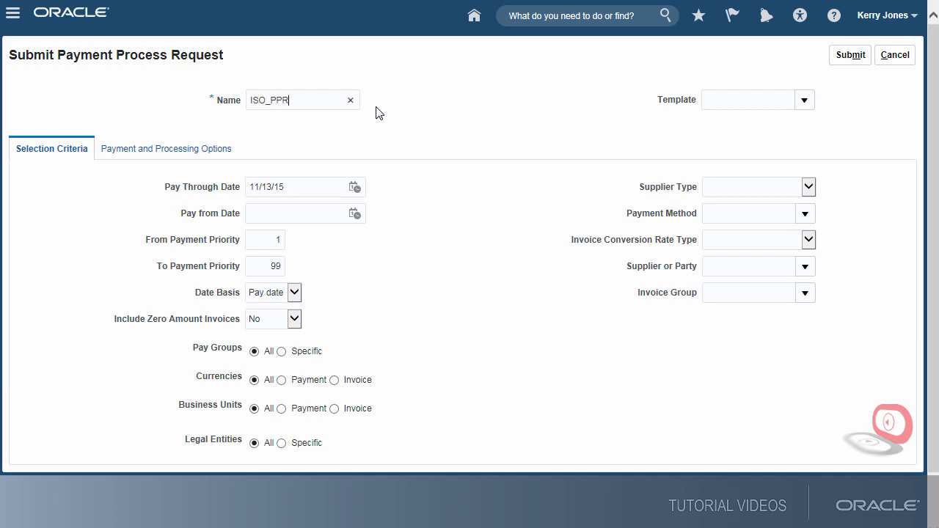
text(_129)
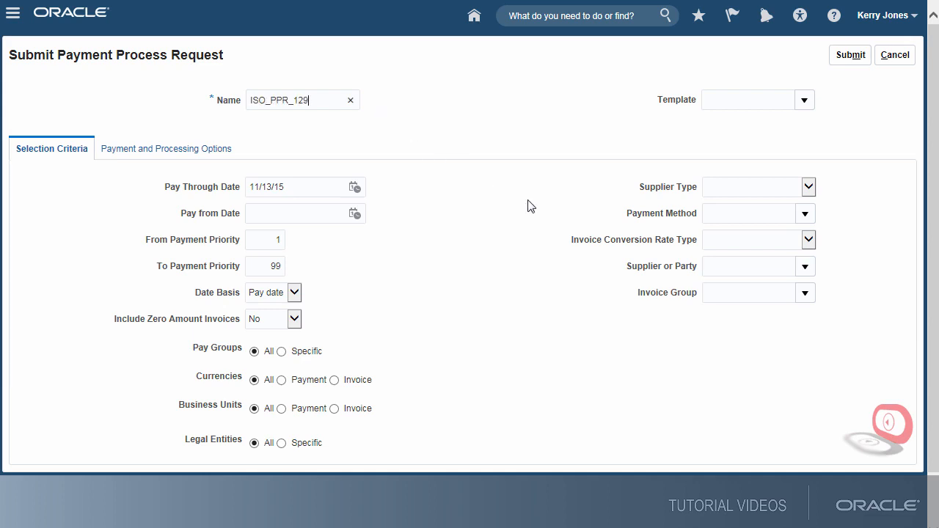
text(128)
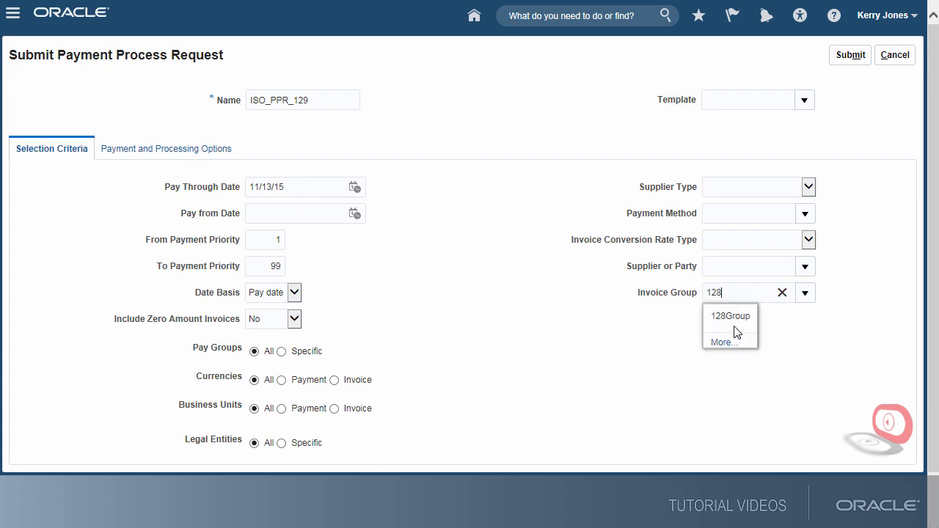
click(731, 316)
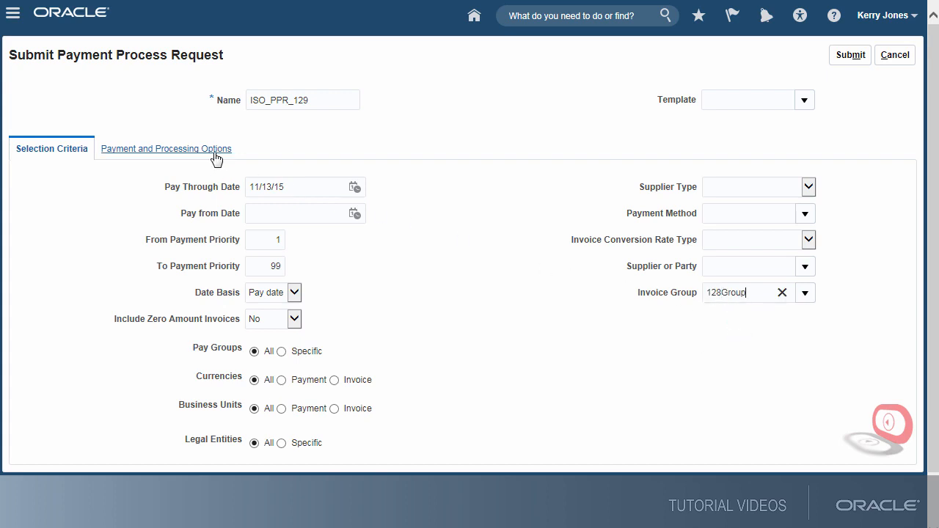
Step: Select the BofA-204 disbursement bank account and the ISO_PPP_125 Settings_CGI payment process profile
click(166, 149)
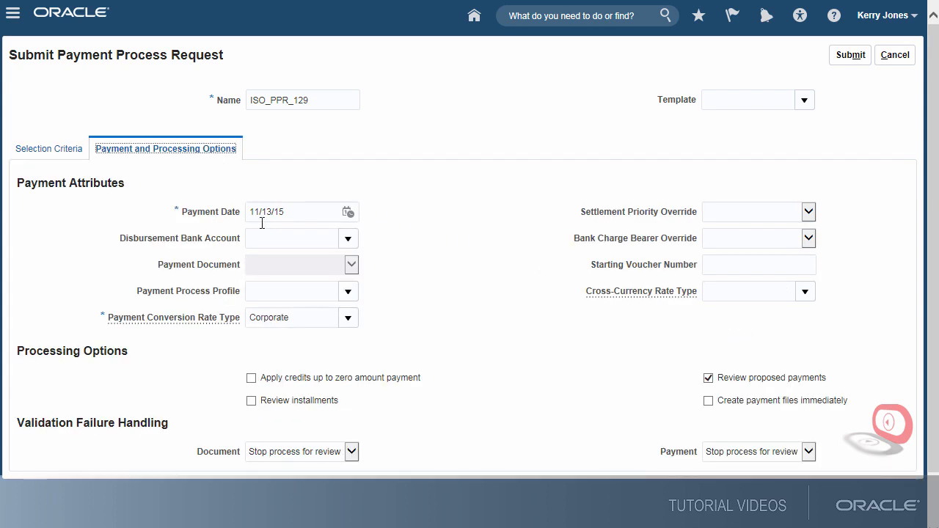
text(BofA-)
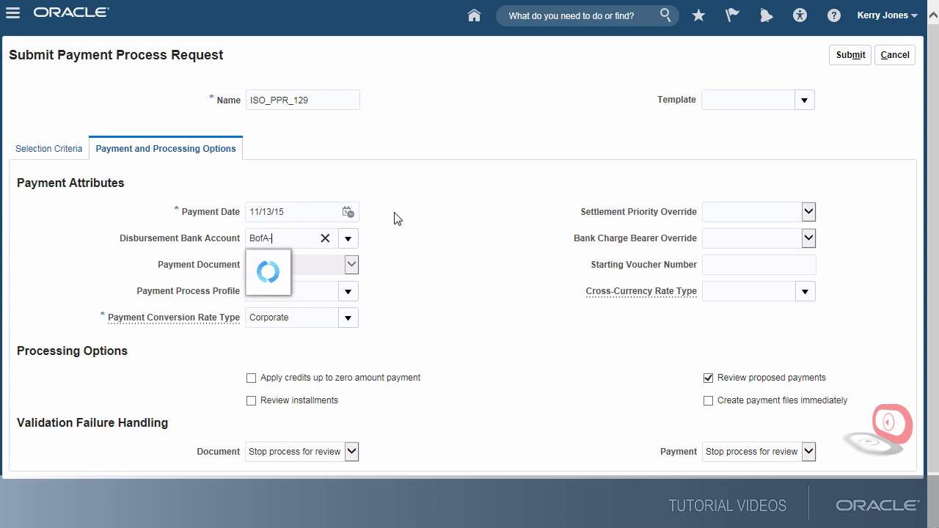
text(204)
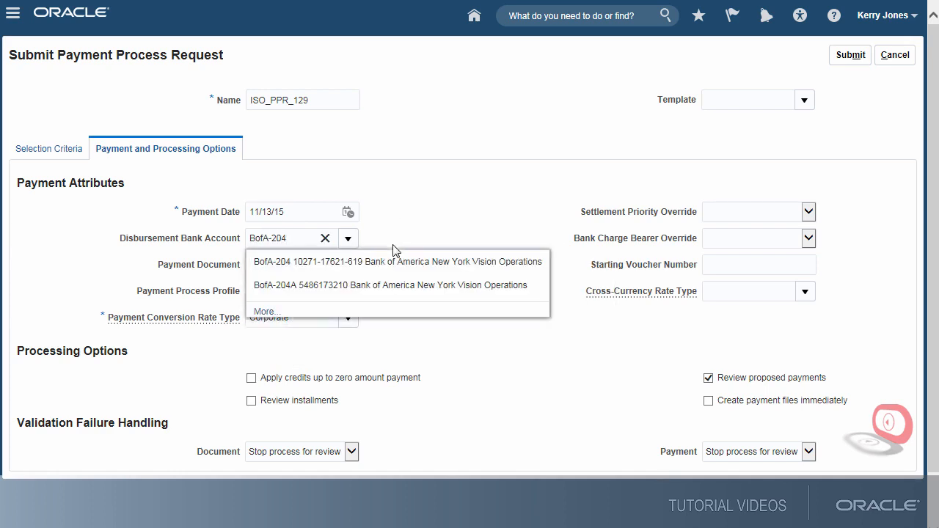
click(393, 263)
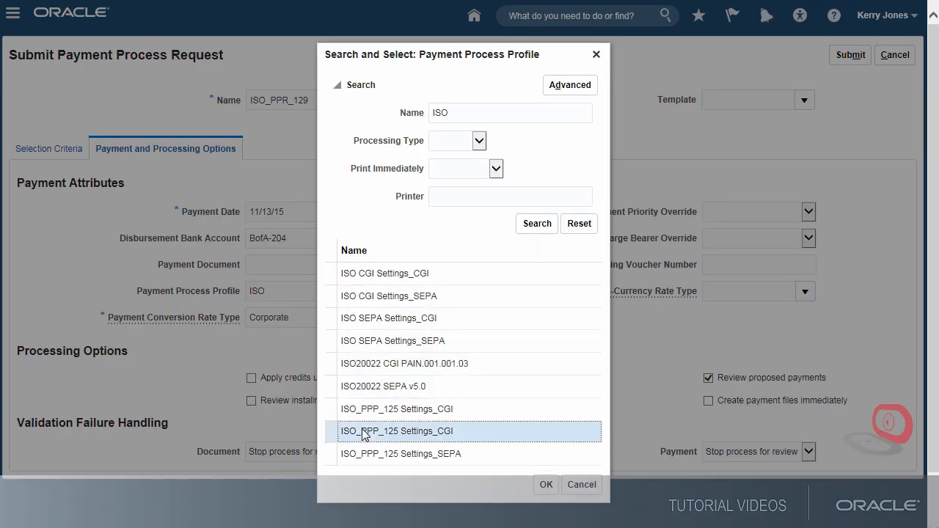
click(545, 484)
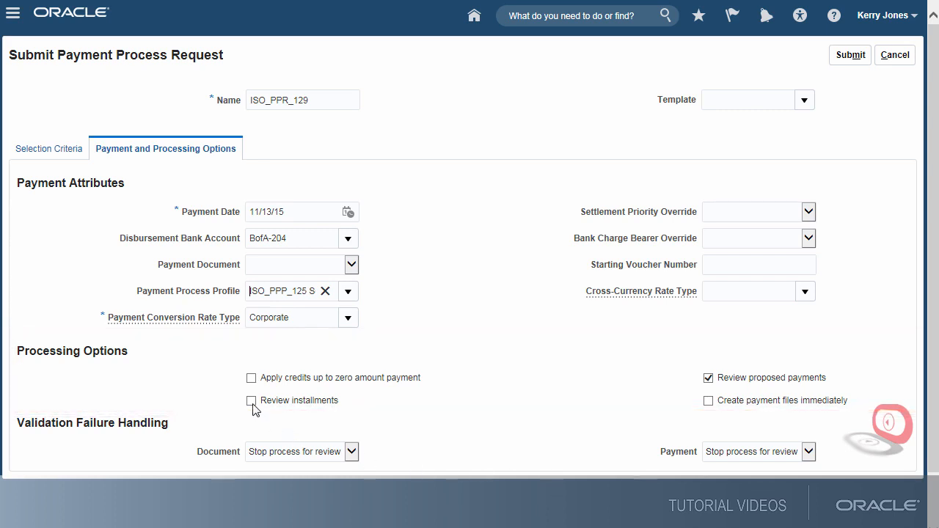
Step: Require installment review, create payment files immediately, stop for review on document failures, and submit the request
click(253, 401)
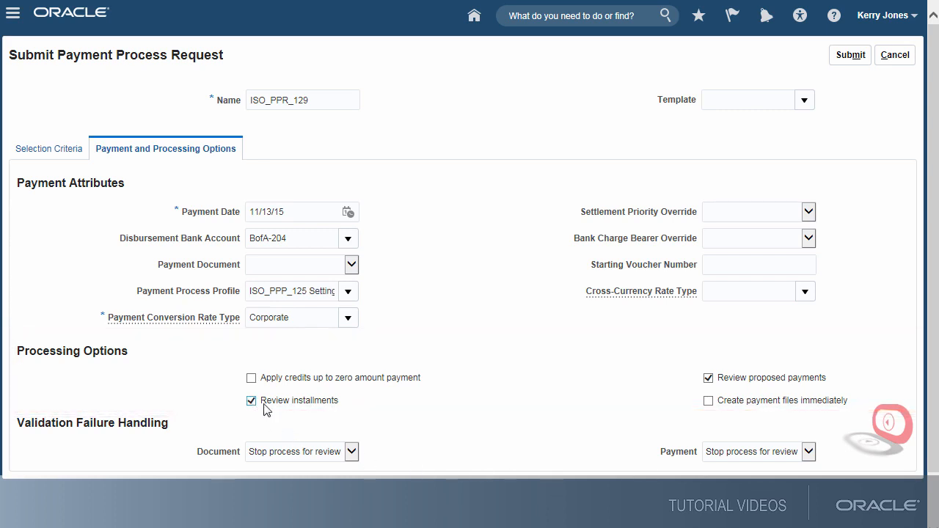
click(708, 401)
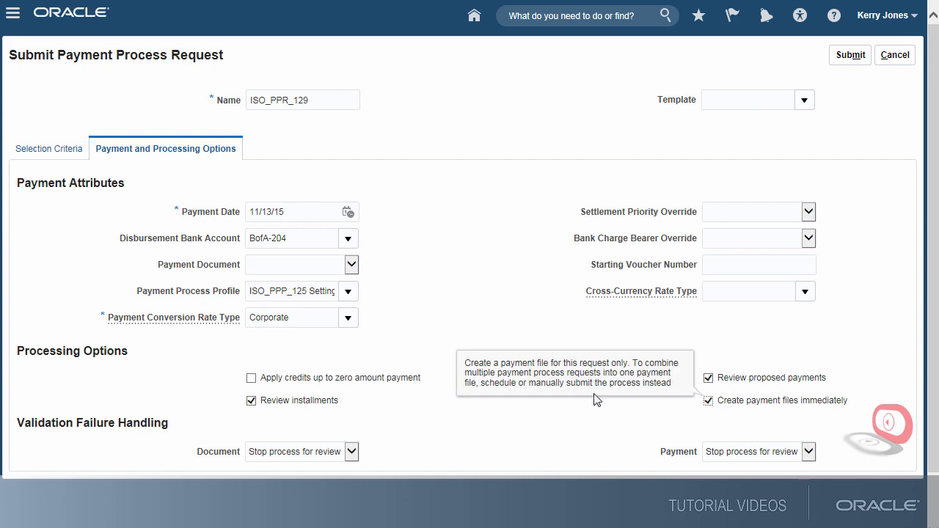
scroll(down, 3)
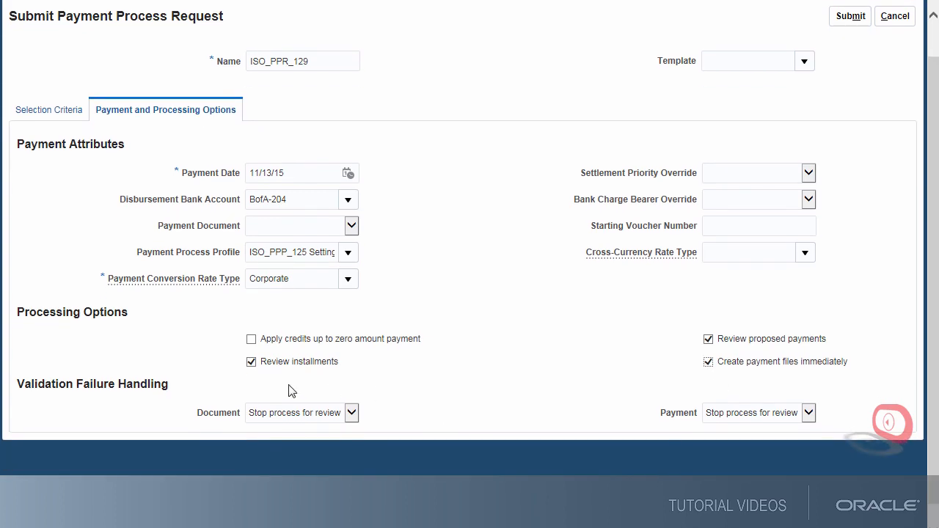
click(351, 412)
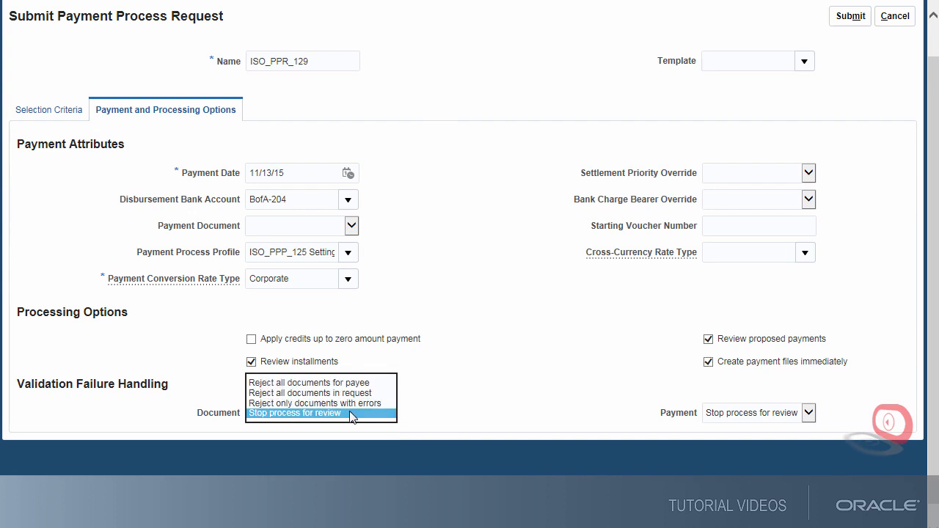
click(297, 413)
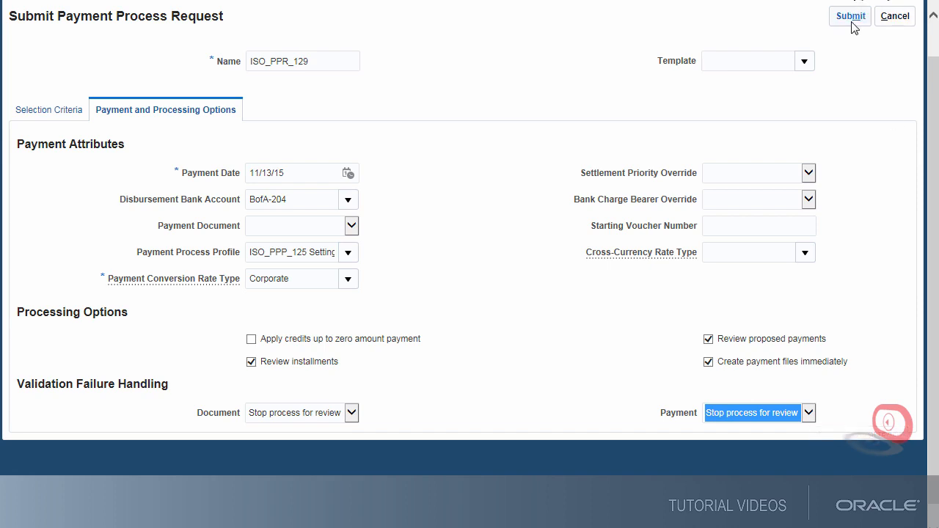
click(849, 16)
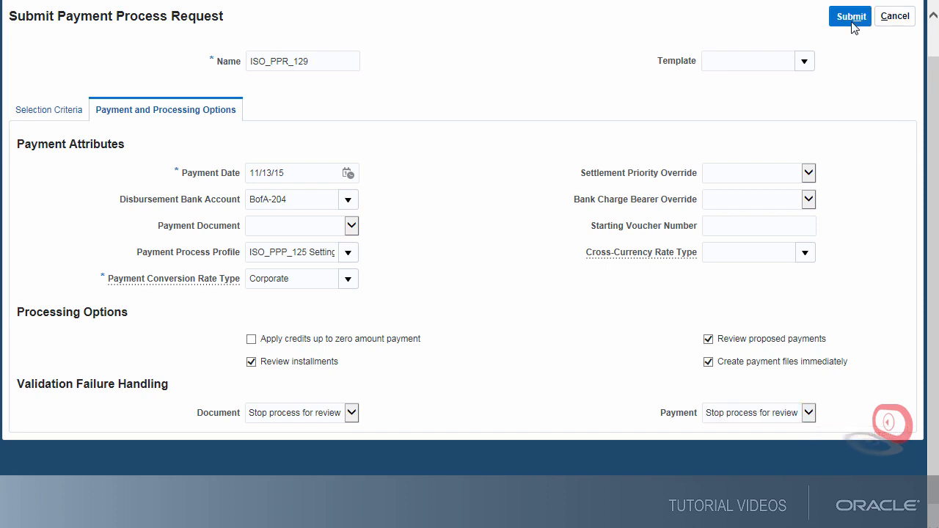
click(850, 16)
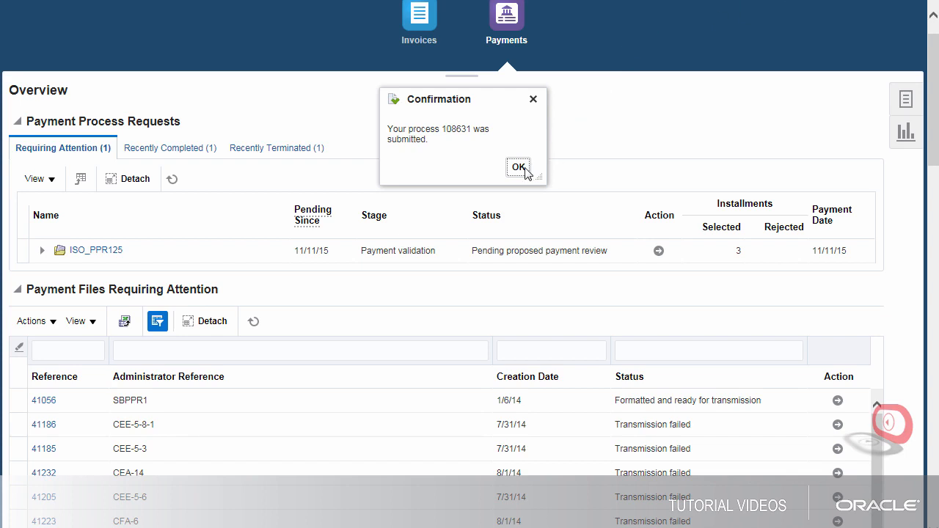
Step: Dismiss the confirmation and refresh the Schedule Requests list on the Payments overview
click(518, 167)
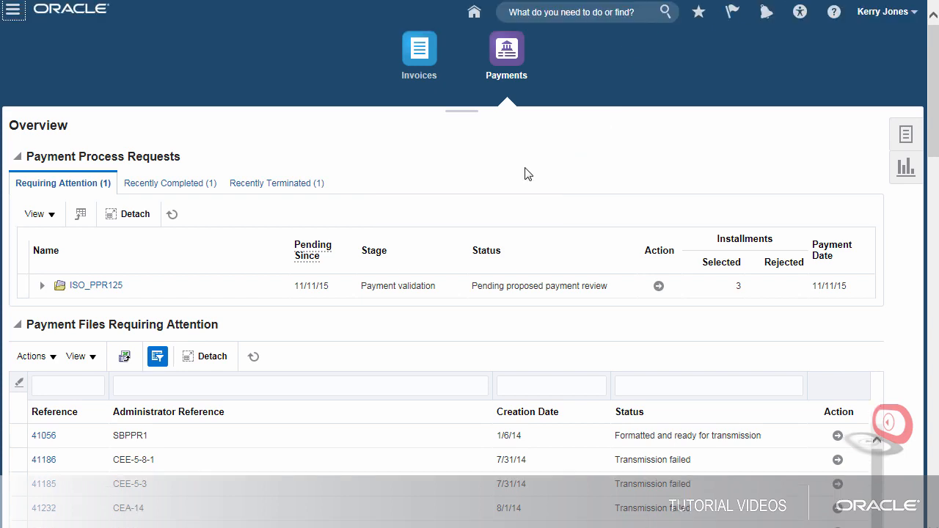
mouse_move(932, 151)
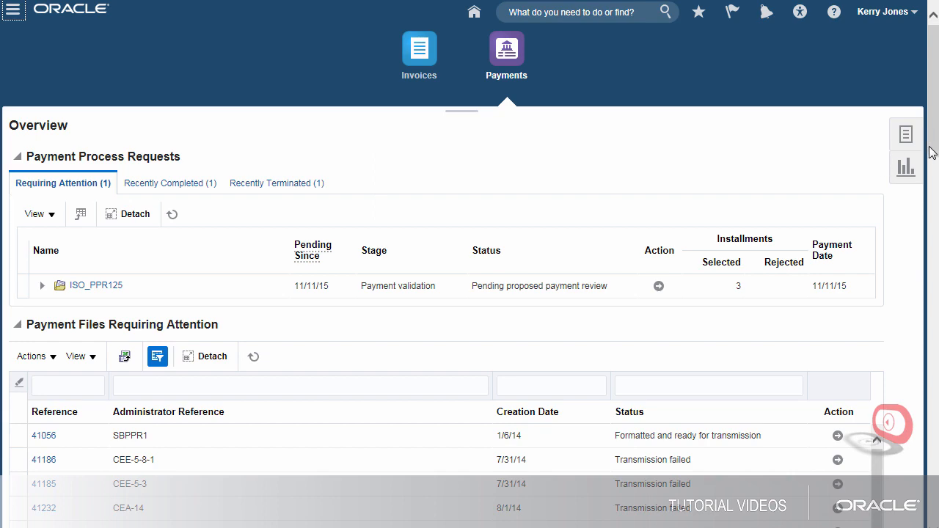
scroll(down, 3)
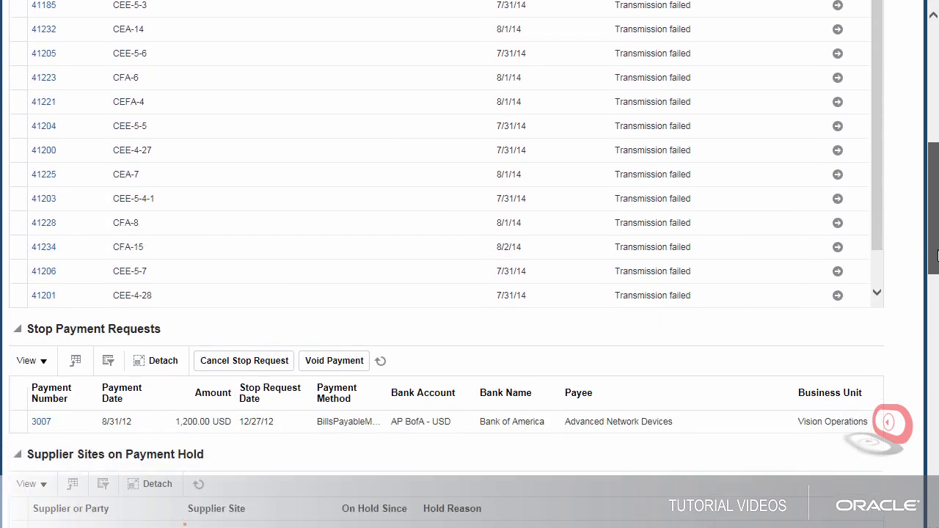
scroll(down, 3)
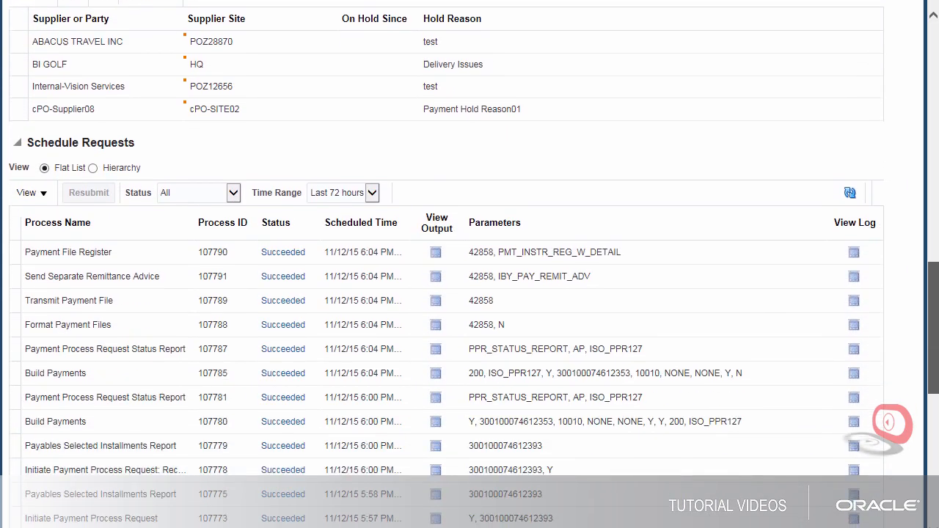
scroll(down, 3)
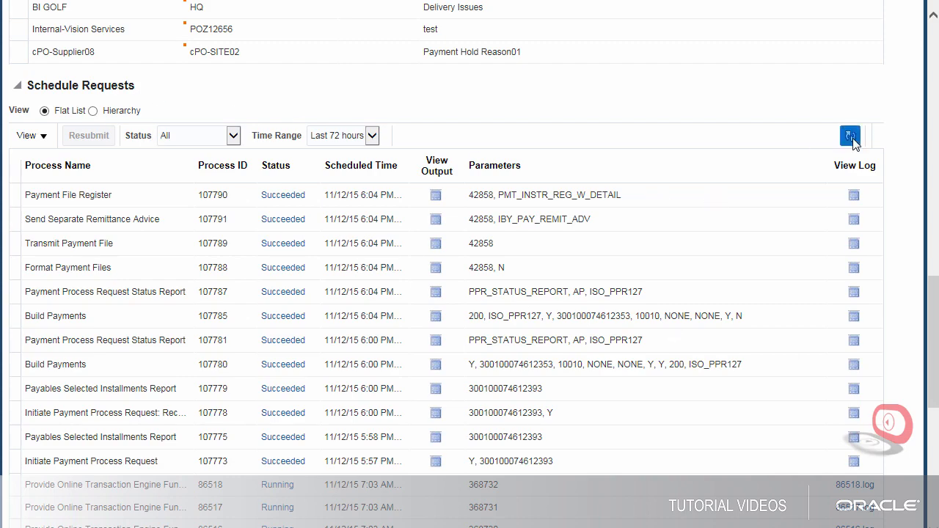
click(849, 135)
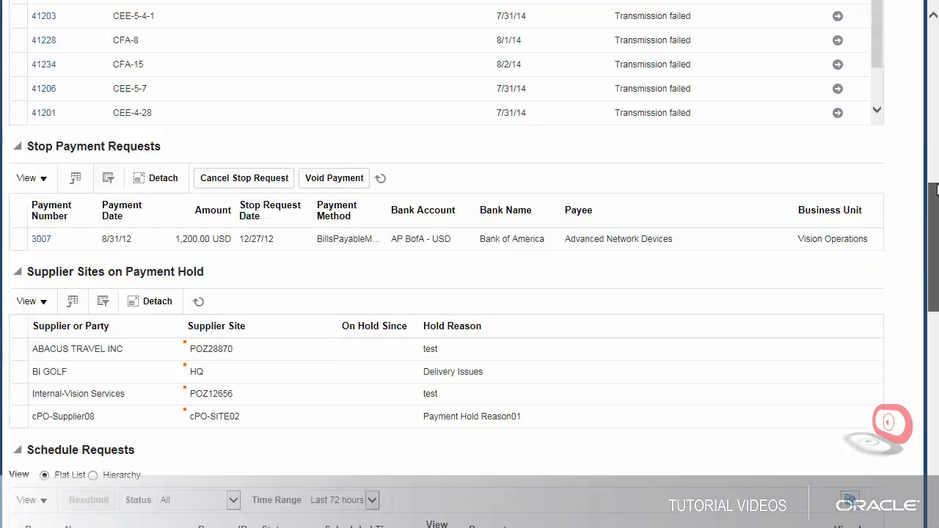
scroll(up, 3)
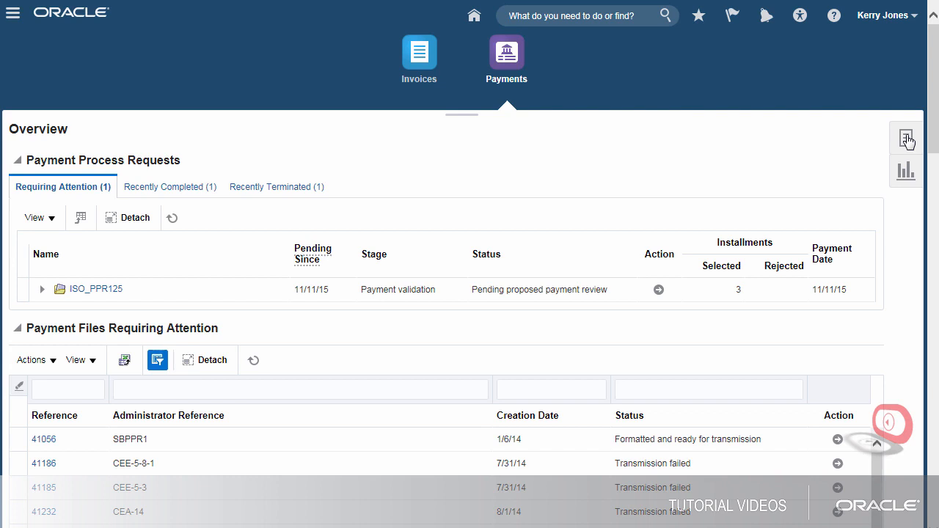
Step: Search Manage Payment Process Requests for ISO_PPR_129, showing it pending installments review
click(907, 138)
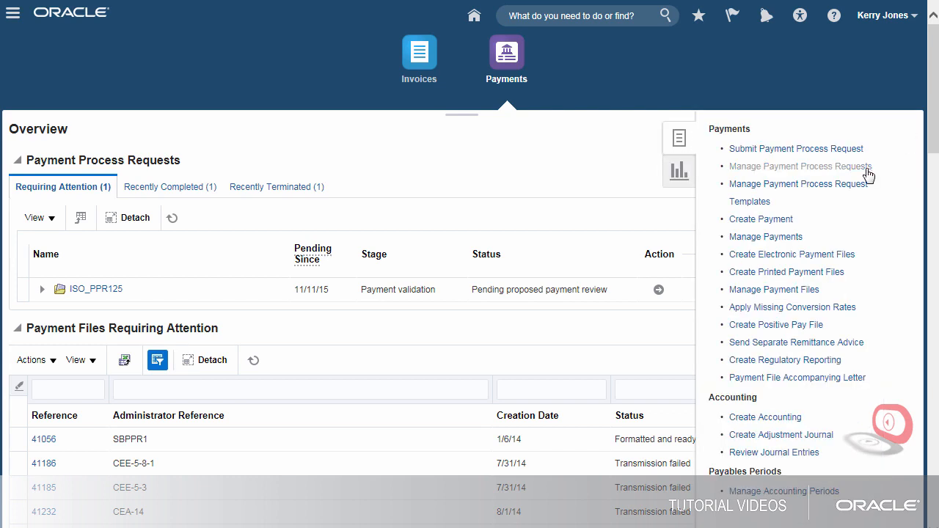
click(795, 166)
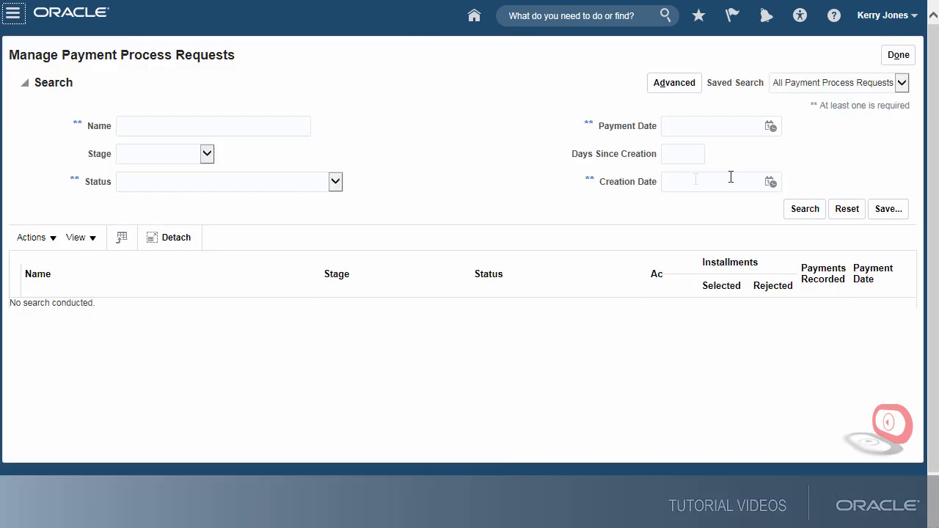
text(ISO)
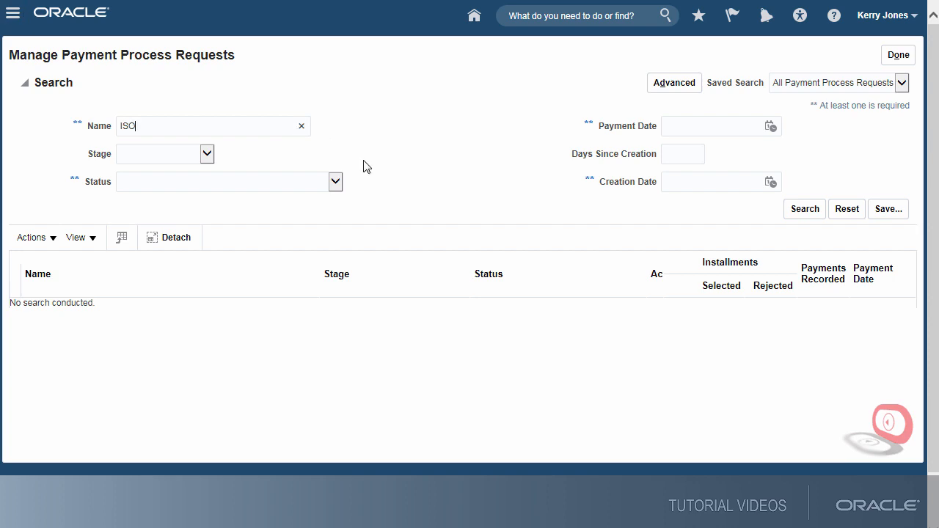
text(_PPR_129)
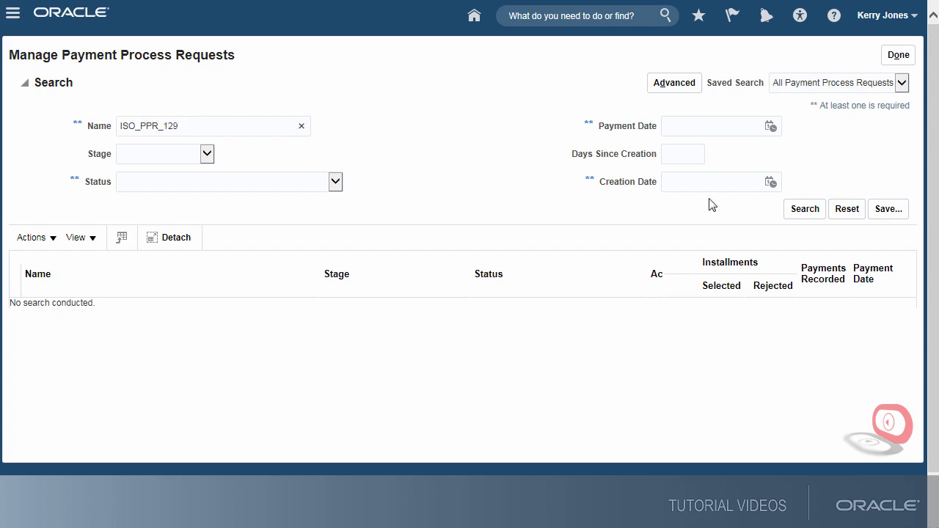
click(804, 209)
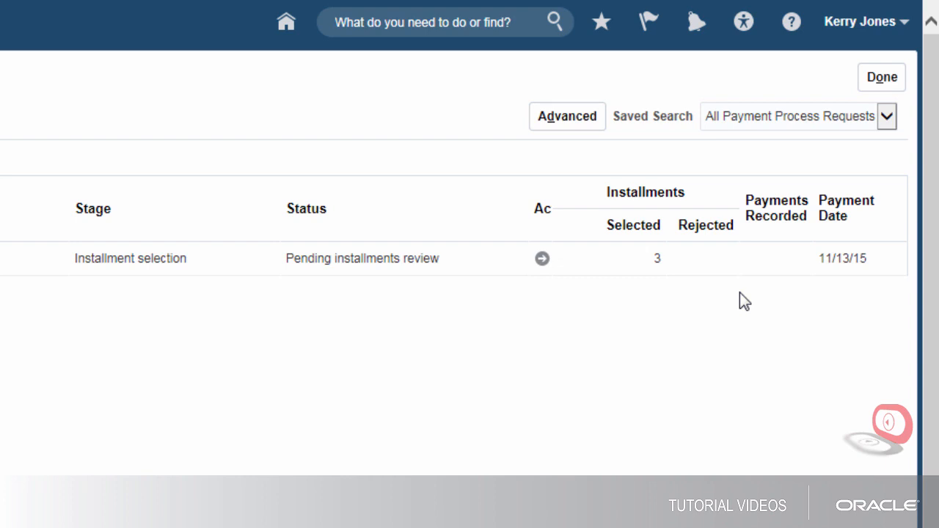
Step: Submit the three reviewed installments for ISO_PPR_129 and confirm, advancing it to payment validation
click(542, 258)
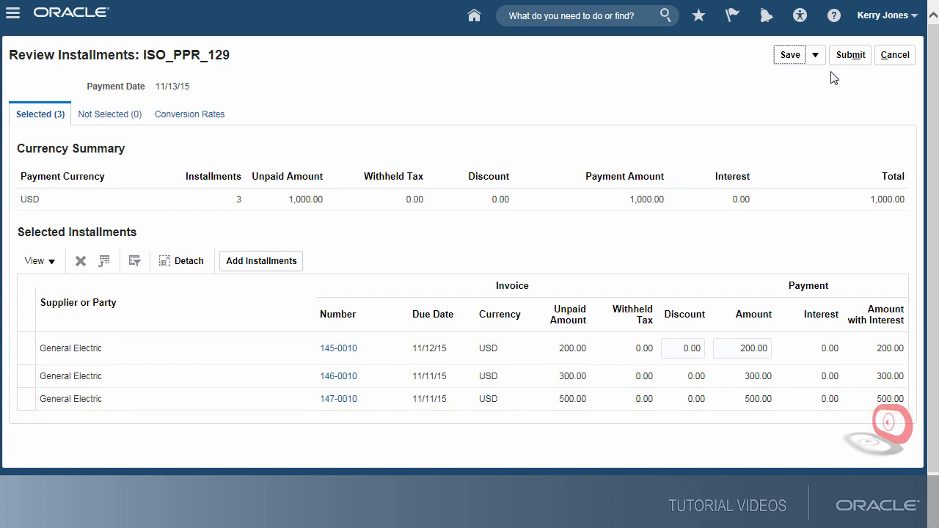
click(850, 54)
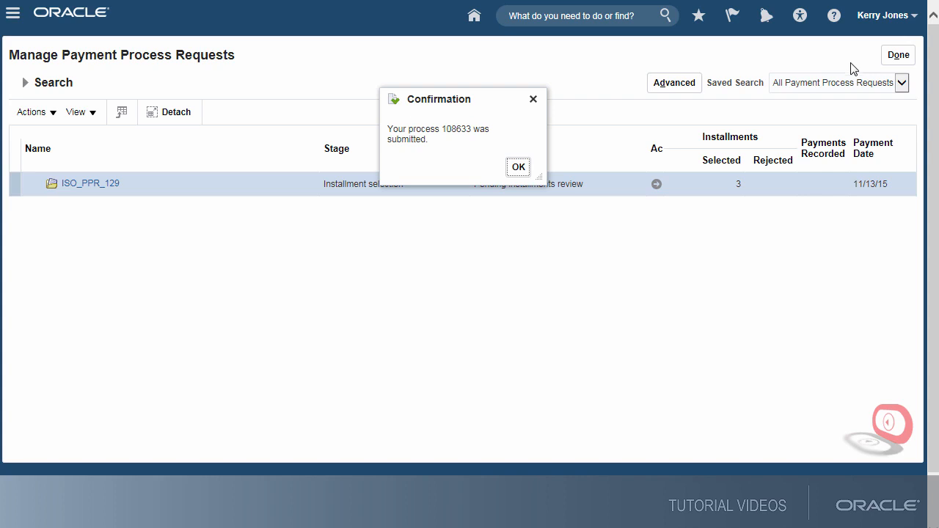
click(516, 168)
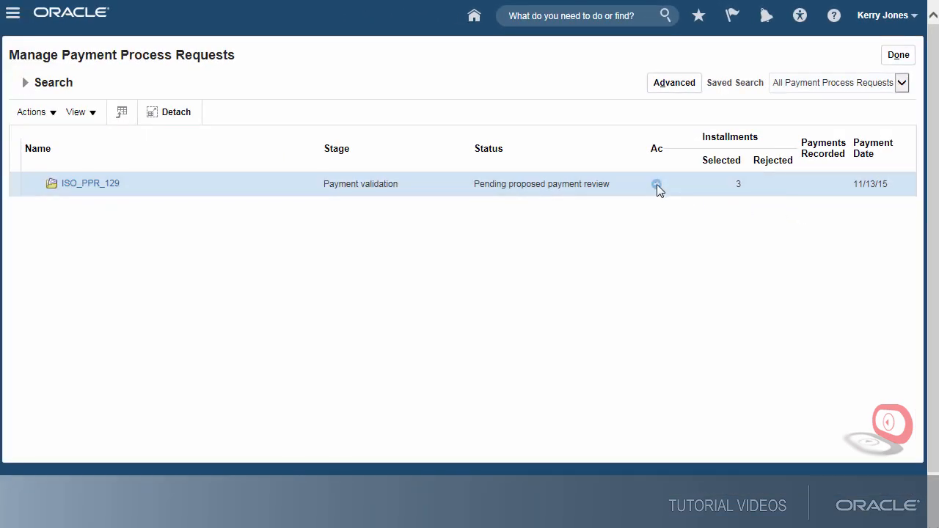
Step: Review the two proposed payments and resume the payment process so ISO_PPR_129 completes
click(656, 183)
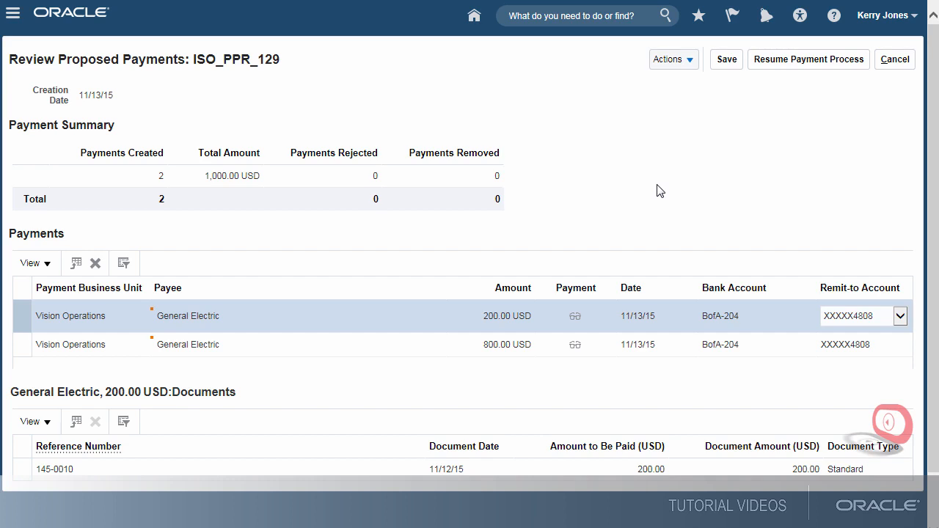
mouse_move(770, 73)
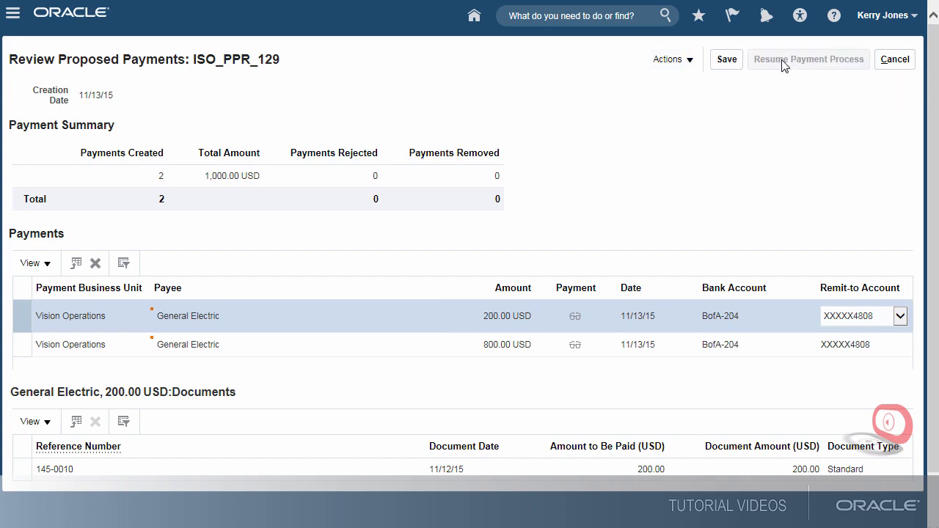
click(807, 59)
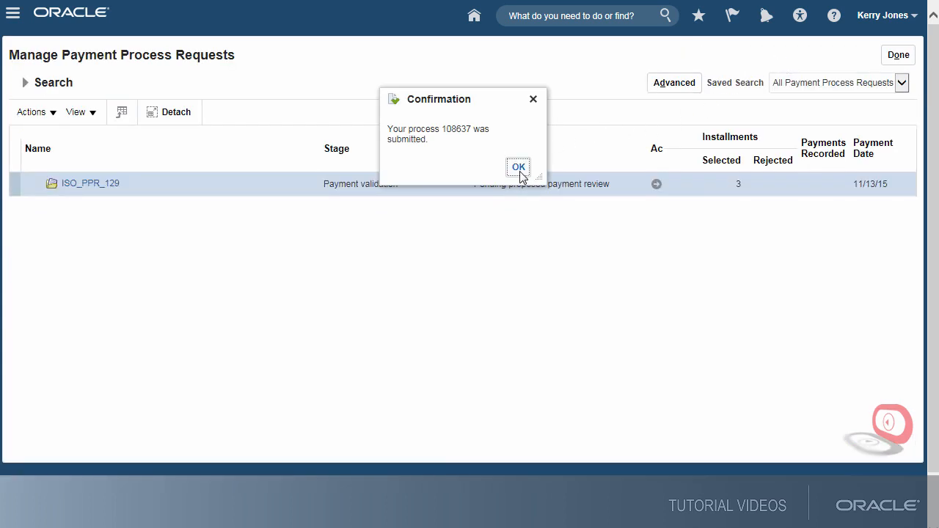
click(518, 167)
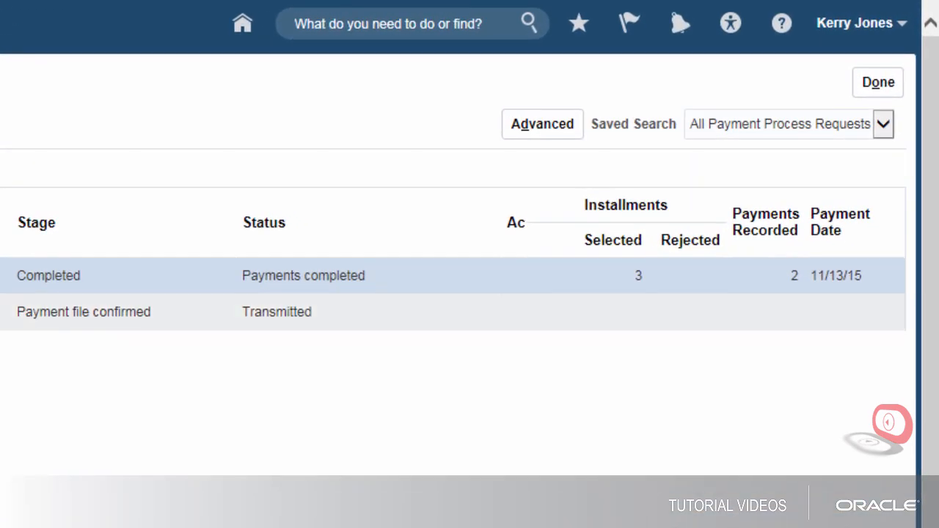
Step: Expand ISO_PPR_129 and view transmitted payment file 42878 with its two General Electric payments of 800 and 200 USD
click(84, 311)
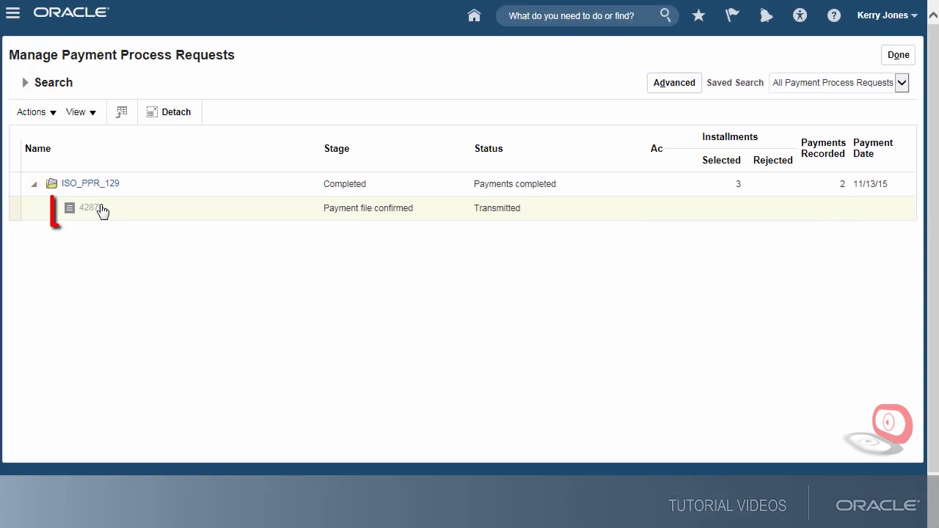
click(89, 208)
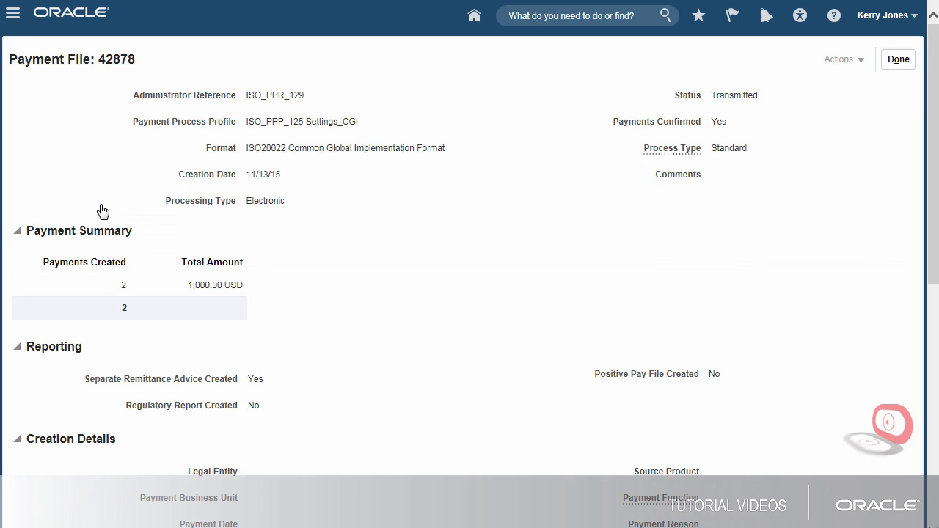
mouse_move(184, 232)
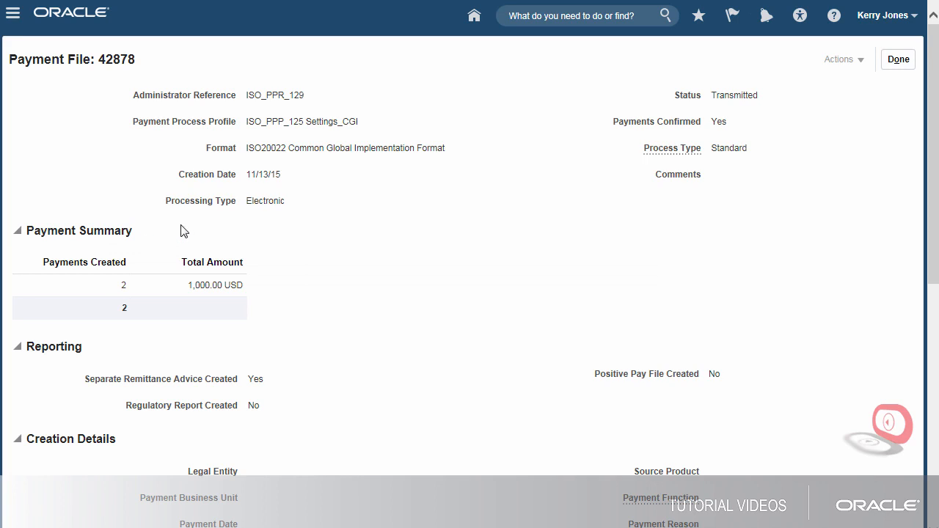
mouse_move(933, 279)
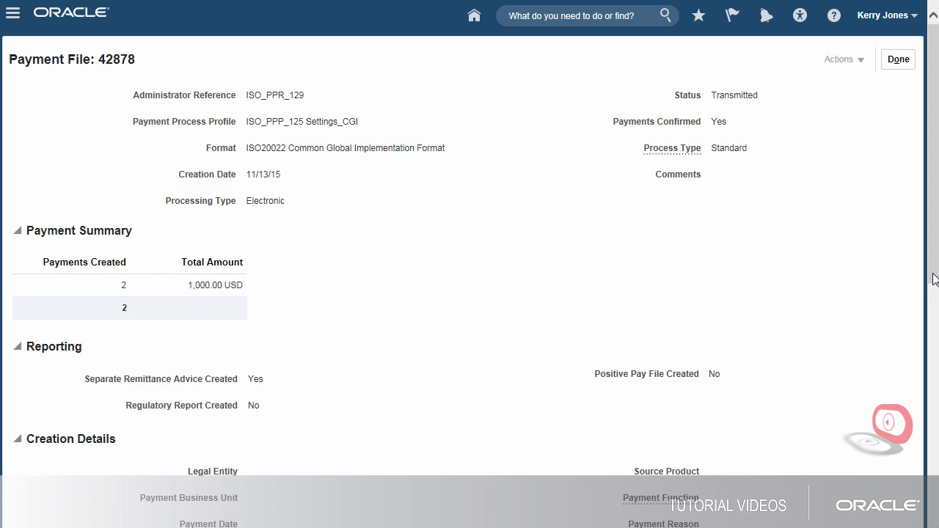
scroll(down, 3)
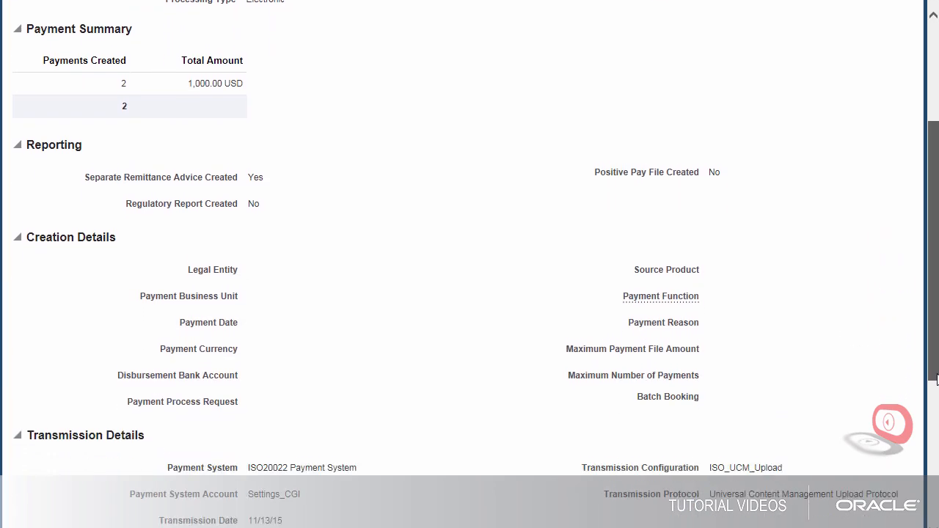
scroll(down, 3)
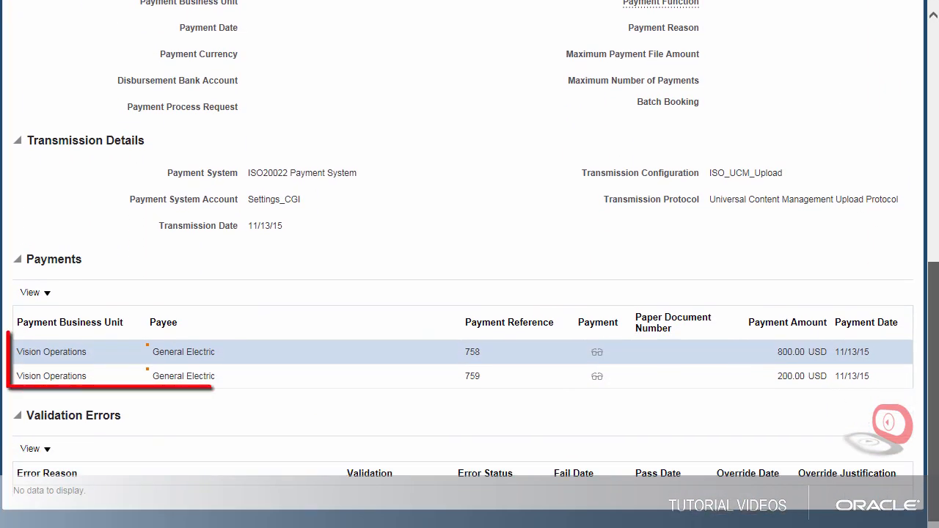